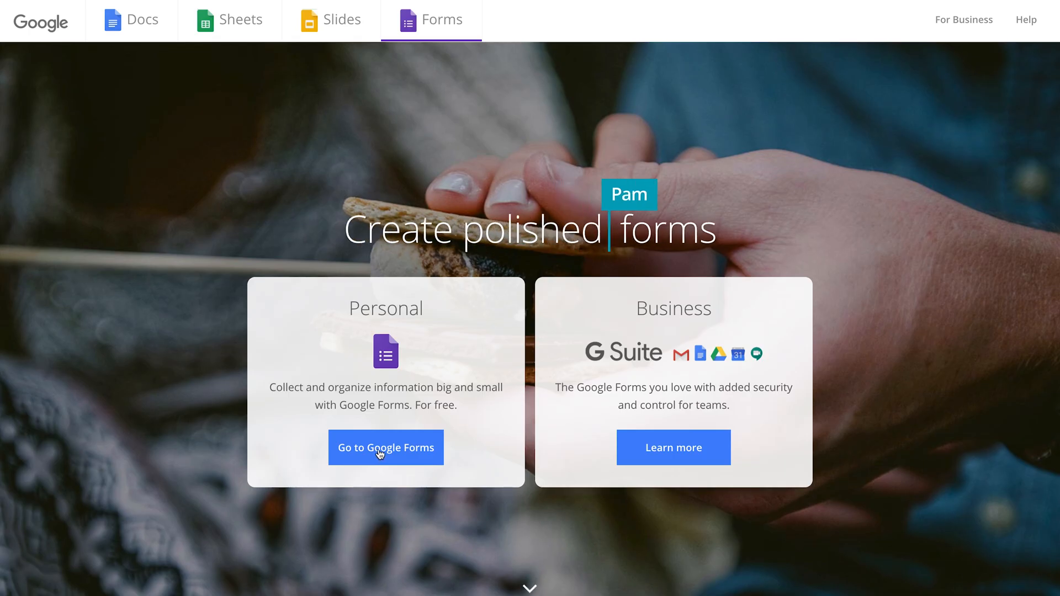
Enter the Forms home page showing new-form templates and recent forms.
click(385, 447)
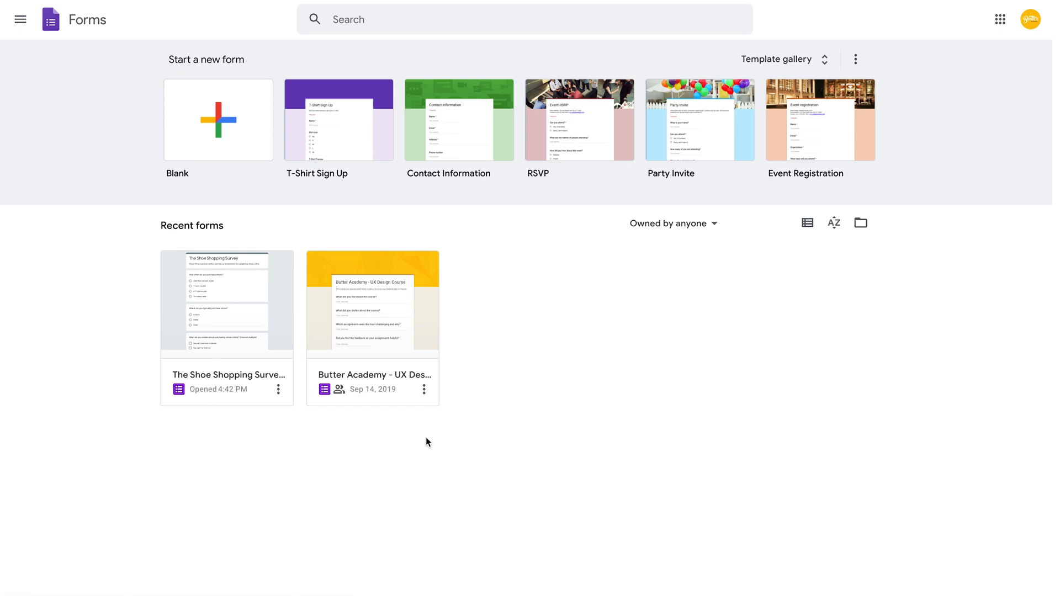
mouse_move(180, 204)
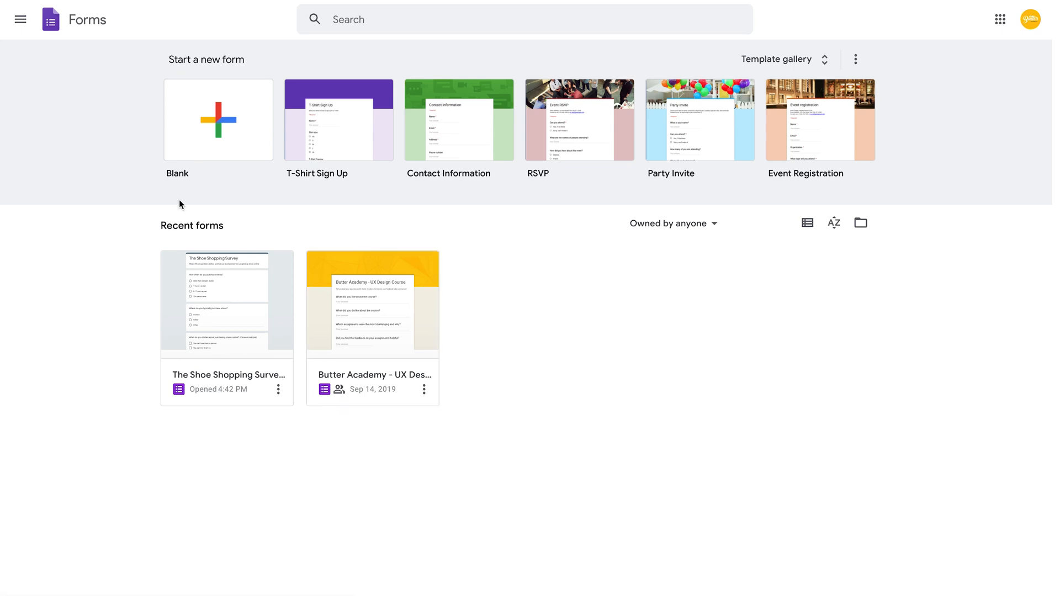
mouse_move(119, 167)
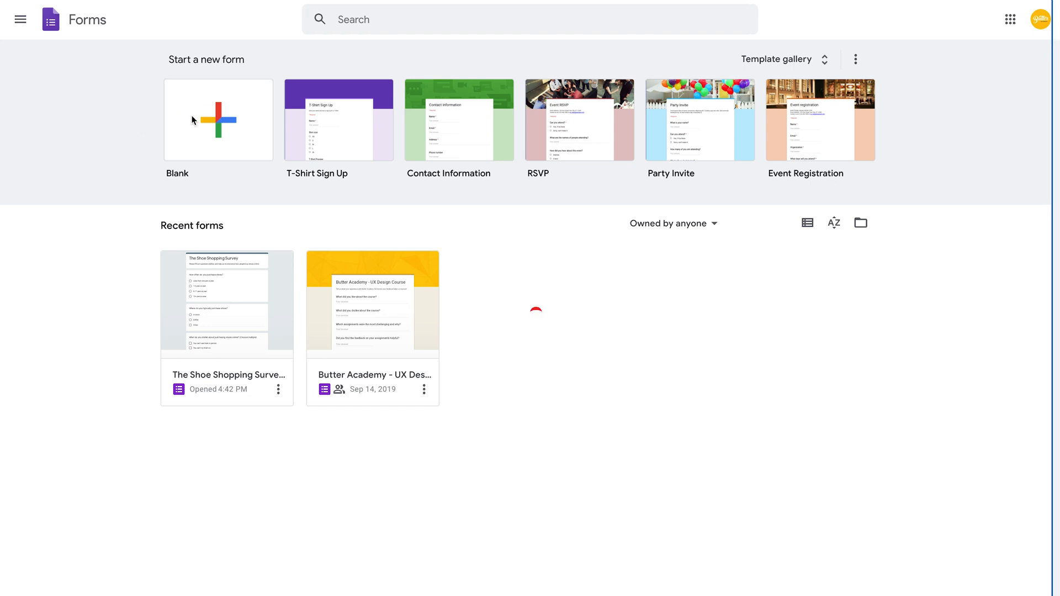
Create a blank form and apply a blue-grey theme colour from the theme palette.
click(218, 119)
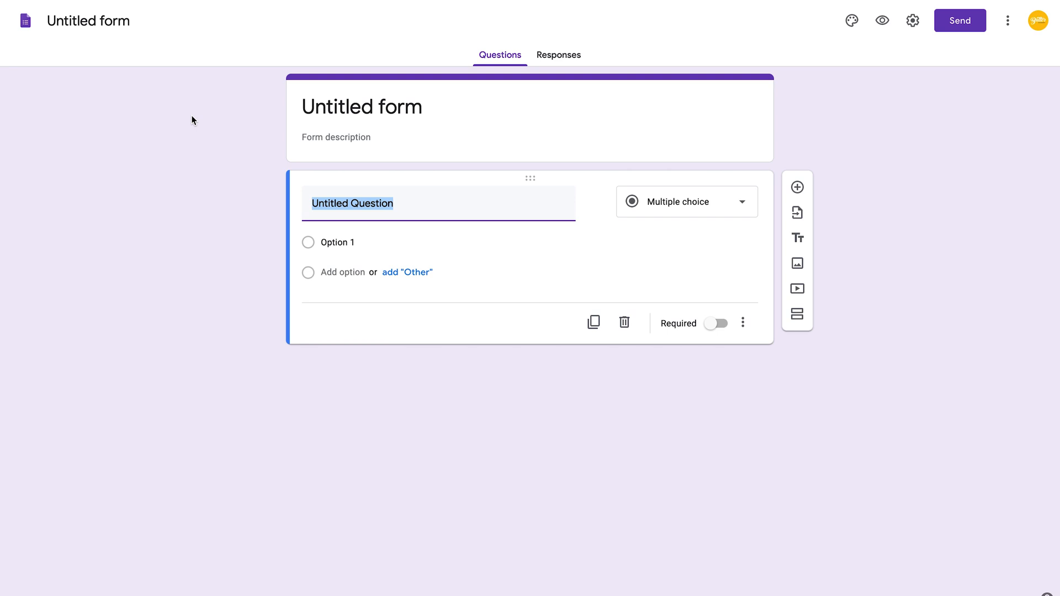
mouse_move(852, 20)
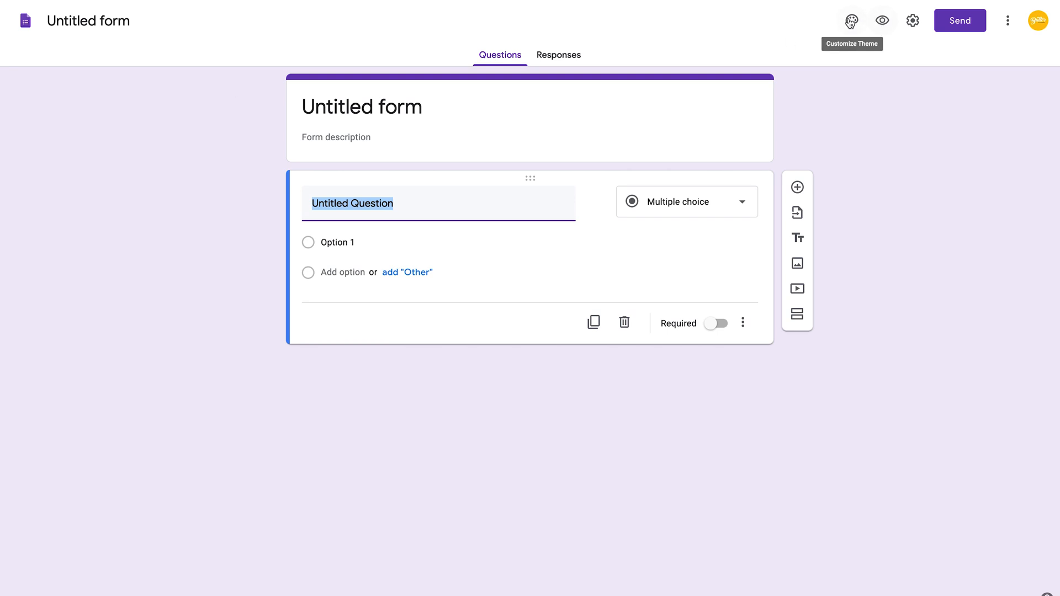
click(851, 20)
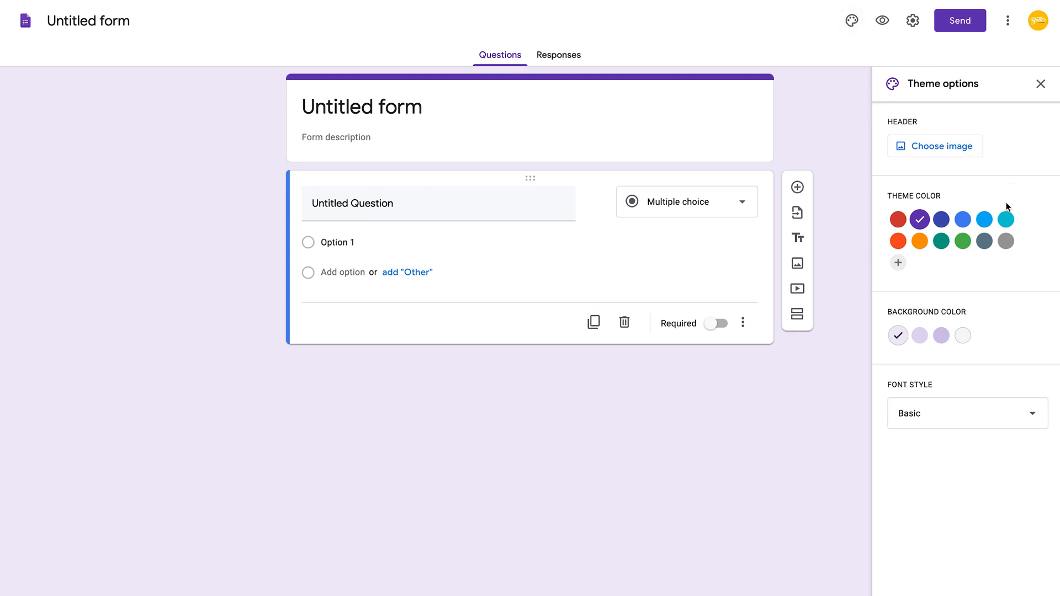
mouse_move(963, 375)
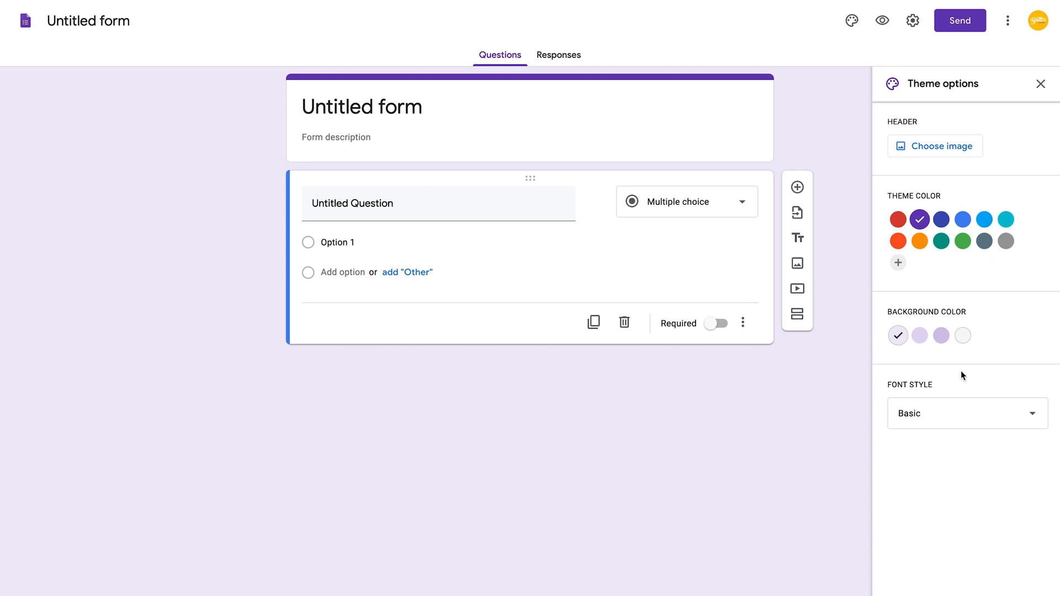
mouse_move(951, 388)
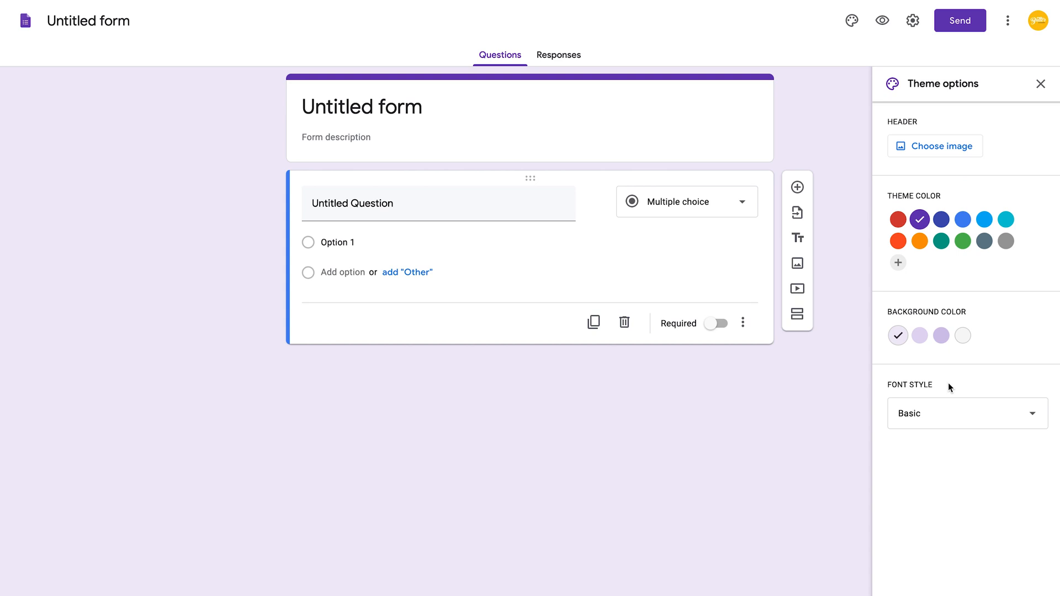
mouse_move(962, 242)
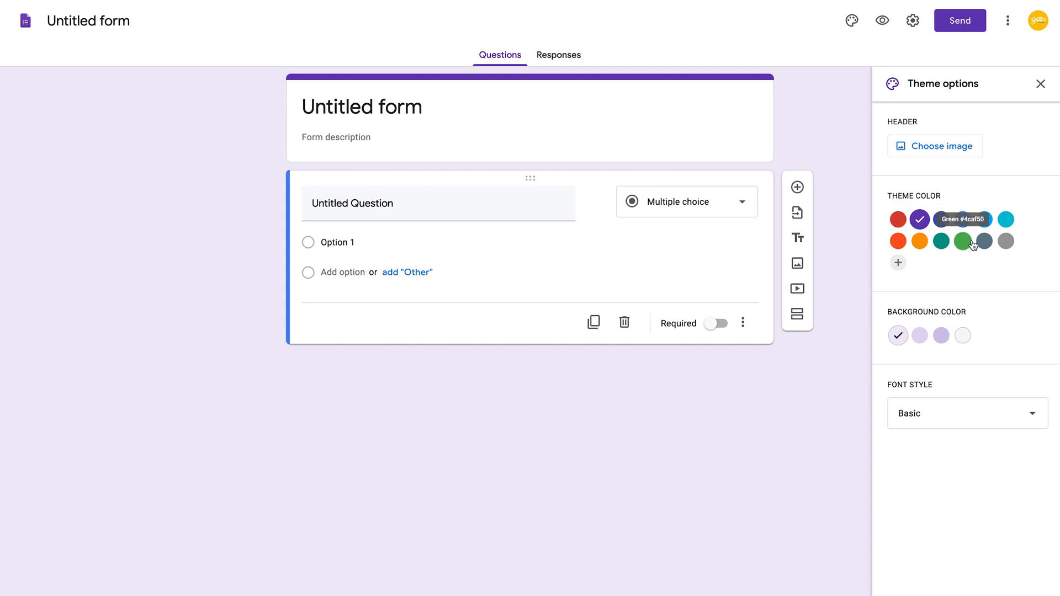
click(984, 241)
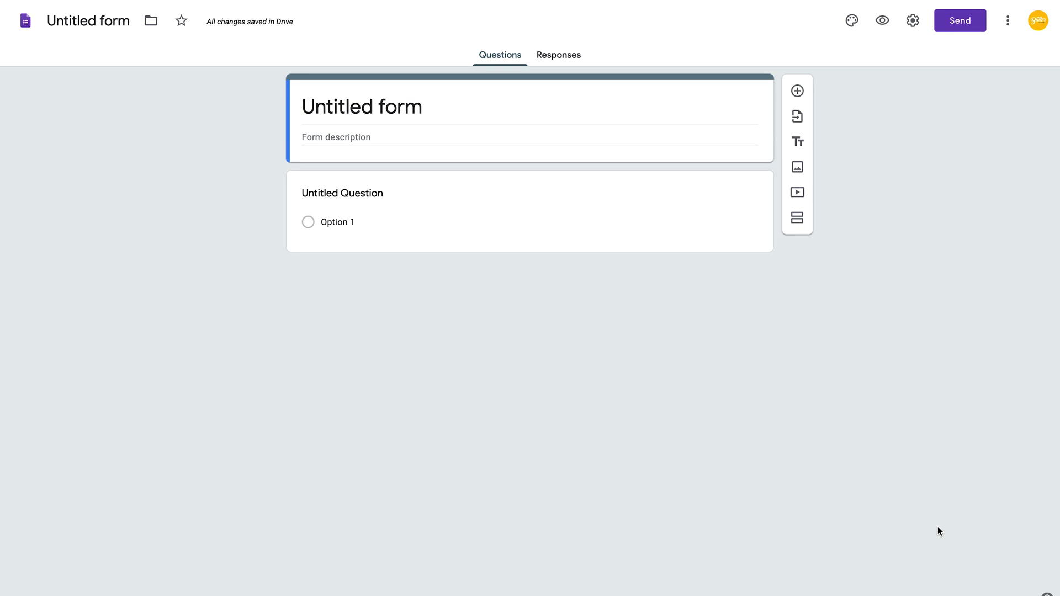
Enter 'The Shoe Shopping Survey' as the form title.
text(T)
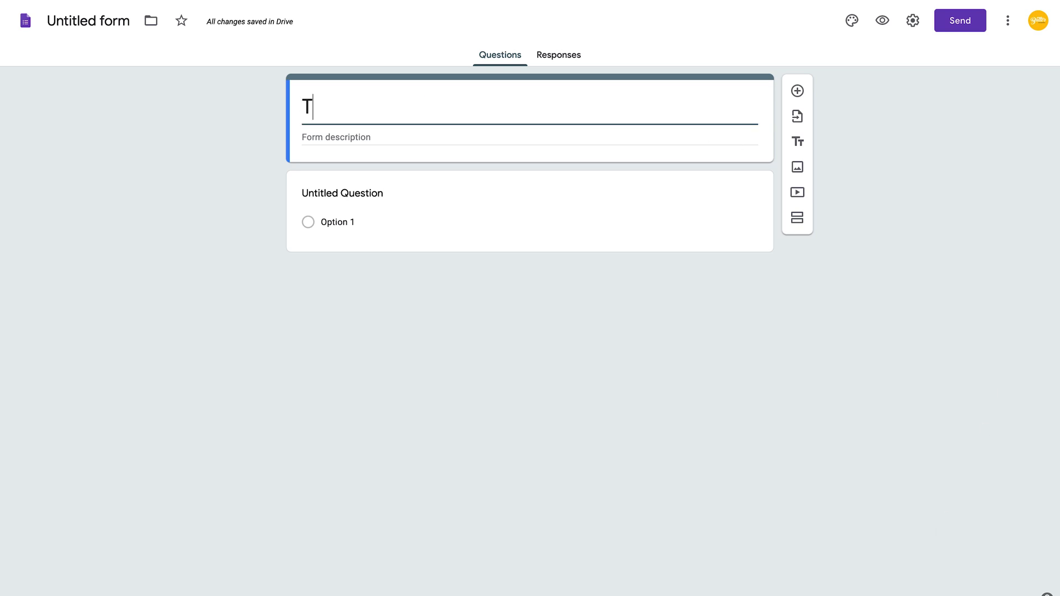
text(he Shoe Shopping)
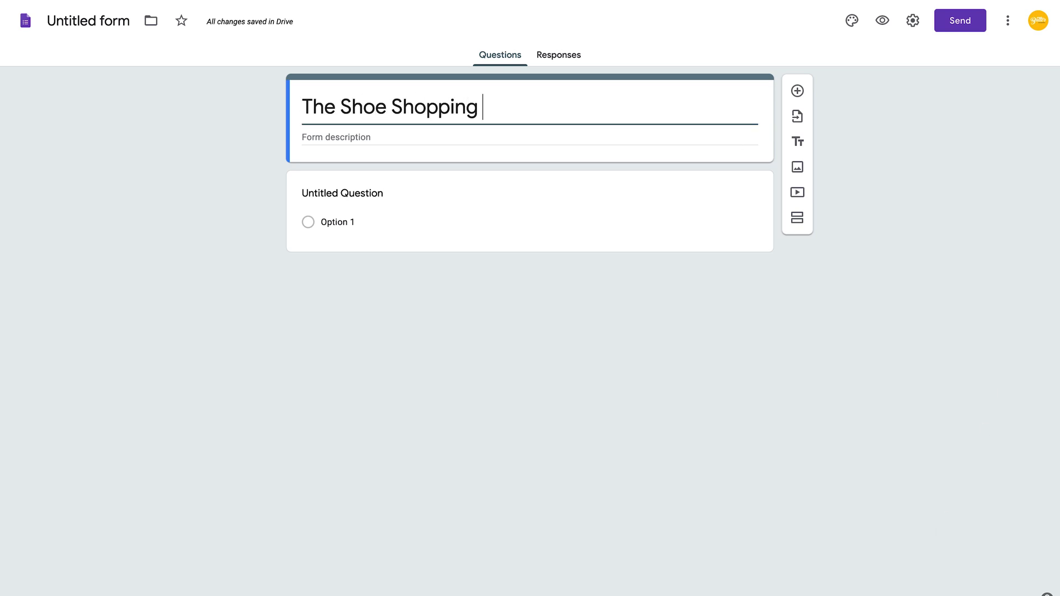
text(Survey)
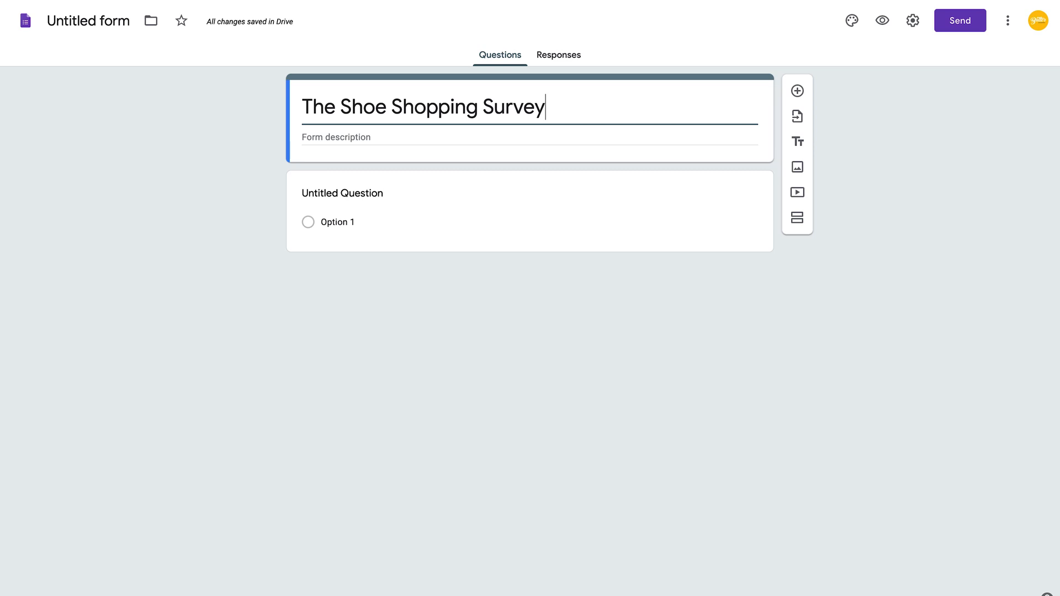
Write the description 'Please answer the following questions and help us revolutionize how people buy shoes online.'.
text(Please answer the following questions and help us revolutionize how people buy shoes online.)
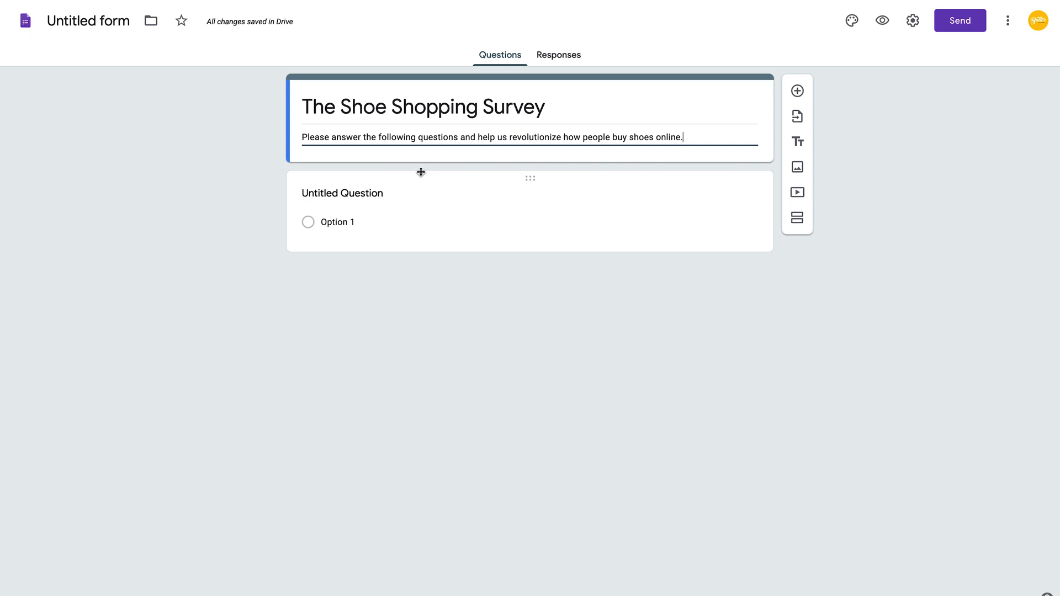
mouse_move(927, 570)
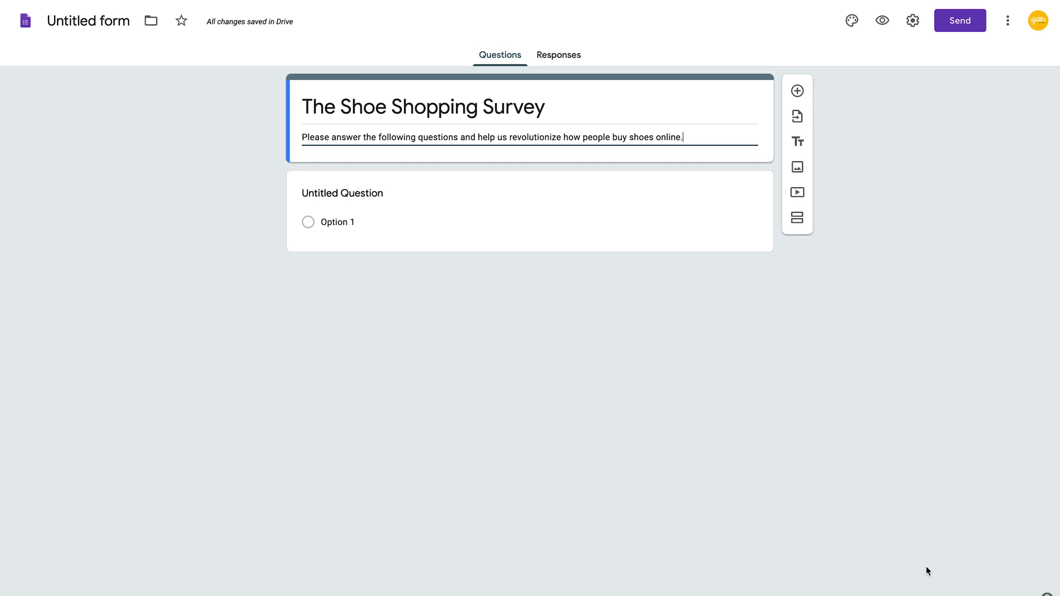
Write 'How often do you purchase shoes online?' as the first question's text.
click(342, 193)
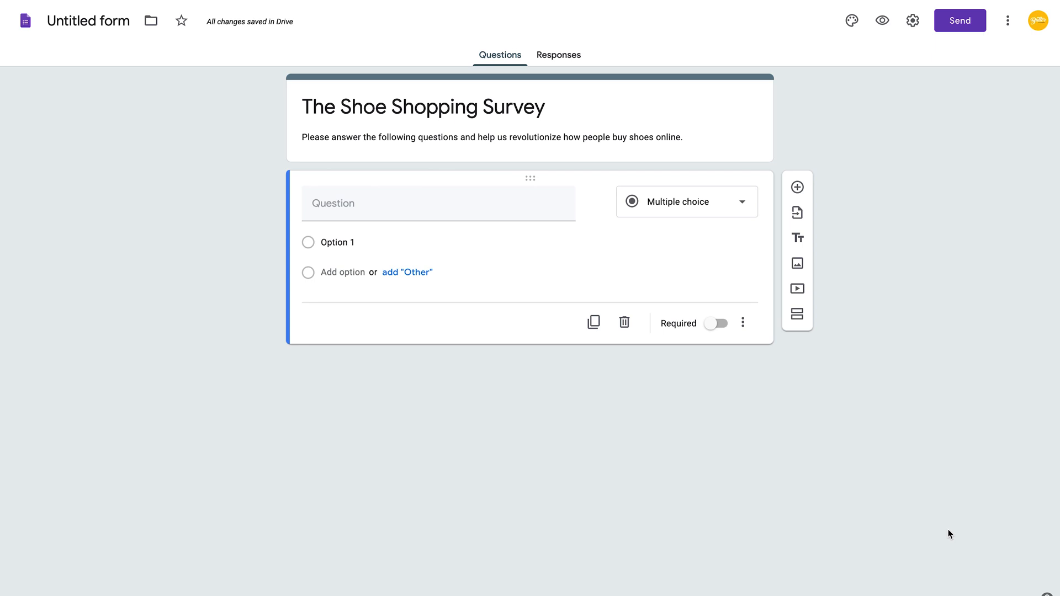
mouse_move(882, 498)
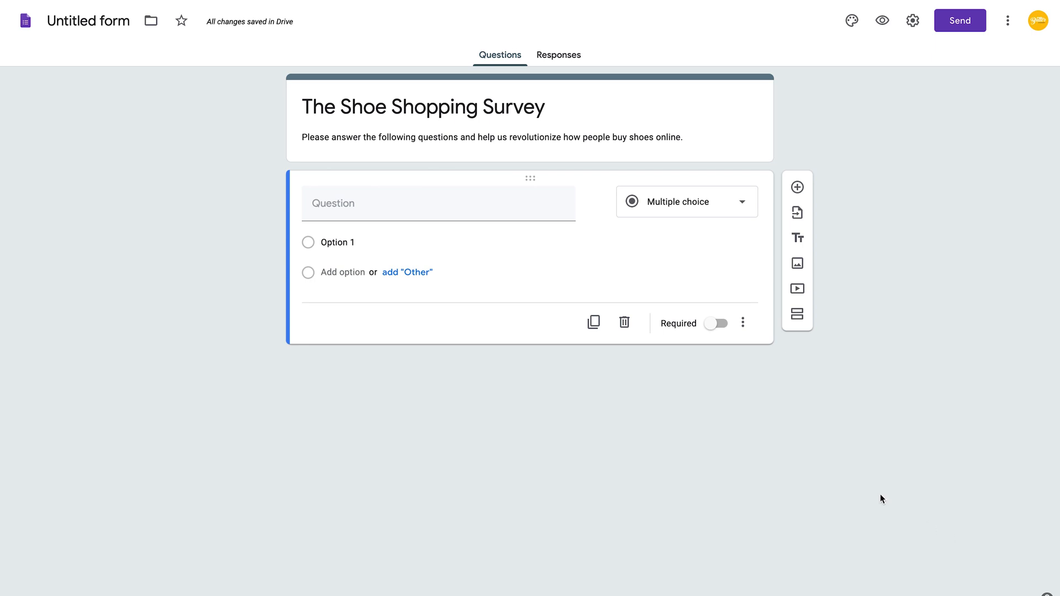
text(How)
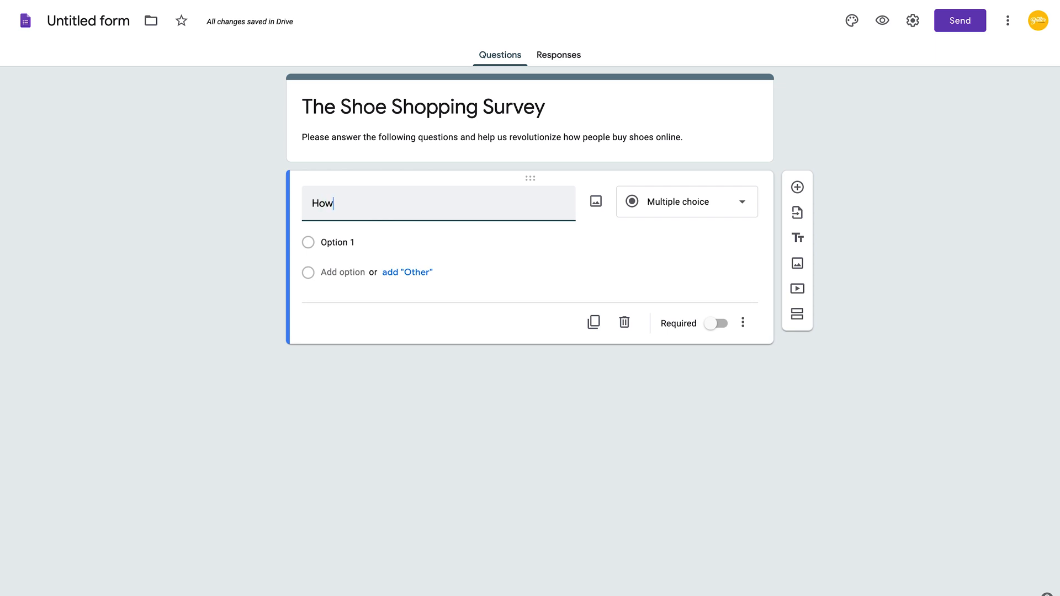
text(often do y)
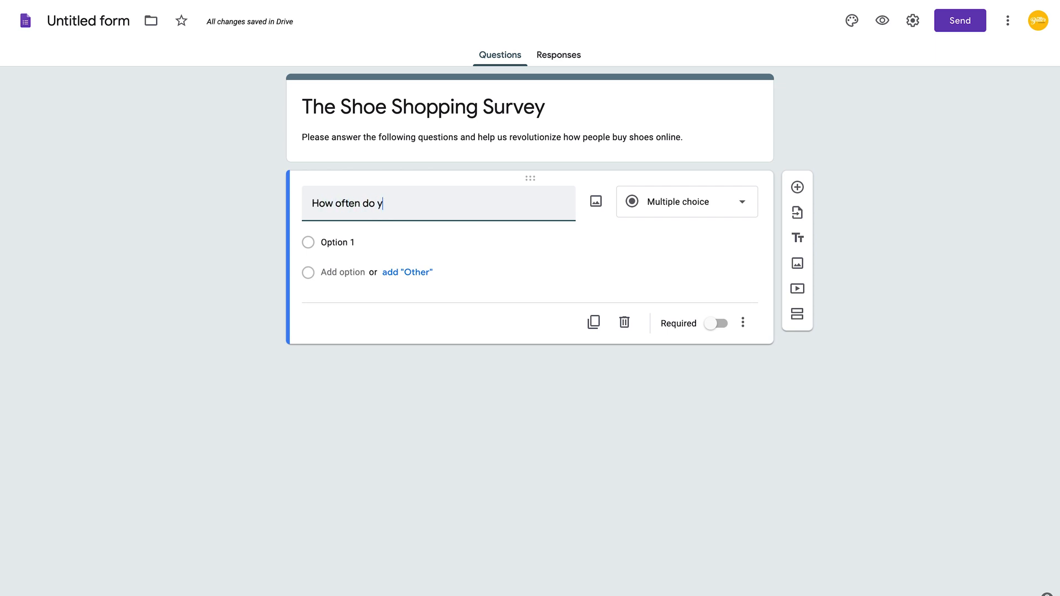
text(ou purchase shoes)
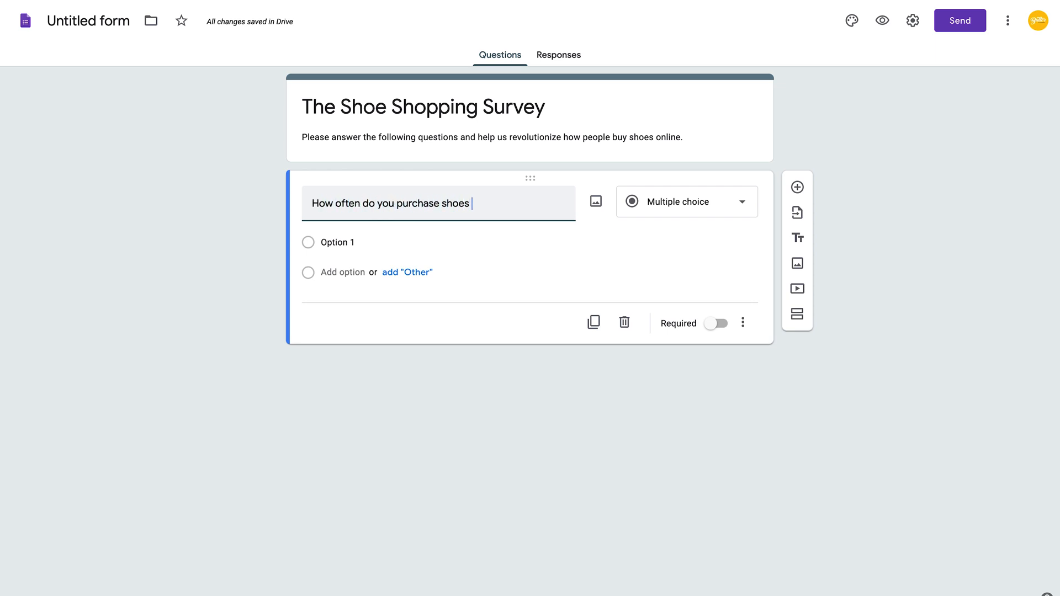
text(online?)
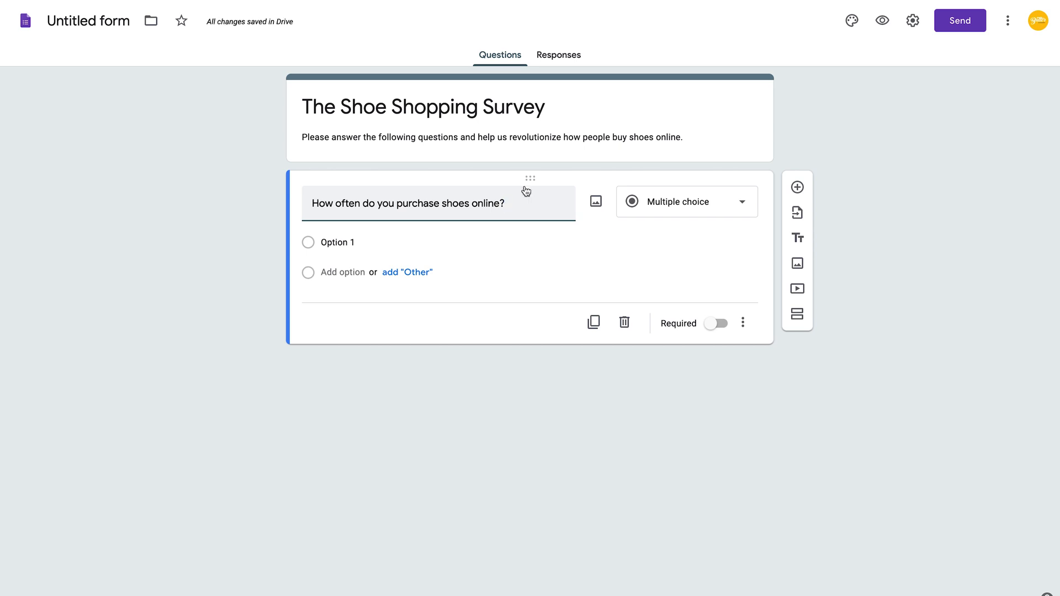
mouse_move(686, 212)
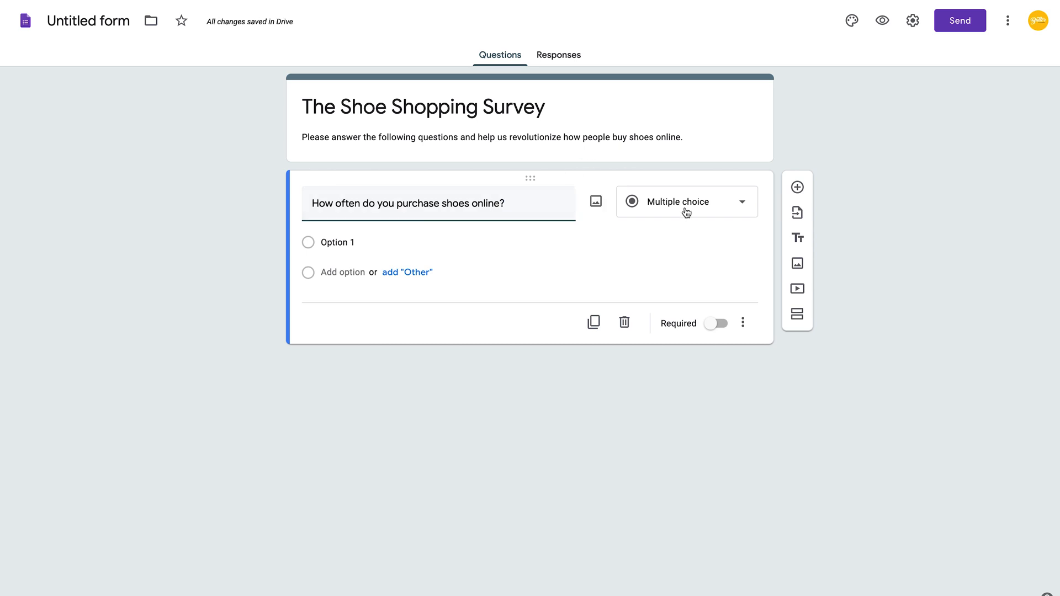
Keep multiple choice and add options Less than one pair, 1-5, 6-11 and 12+ pairs a year.
click(685, 201)
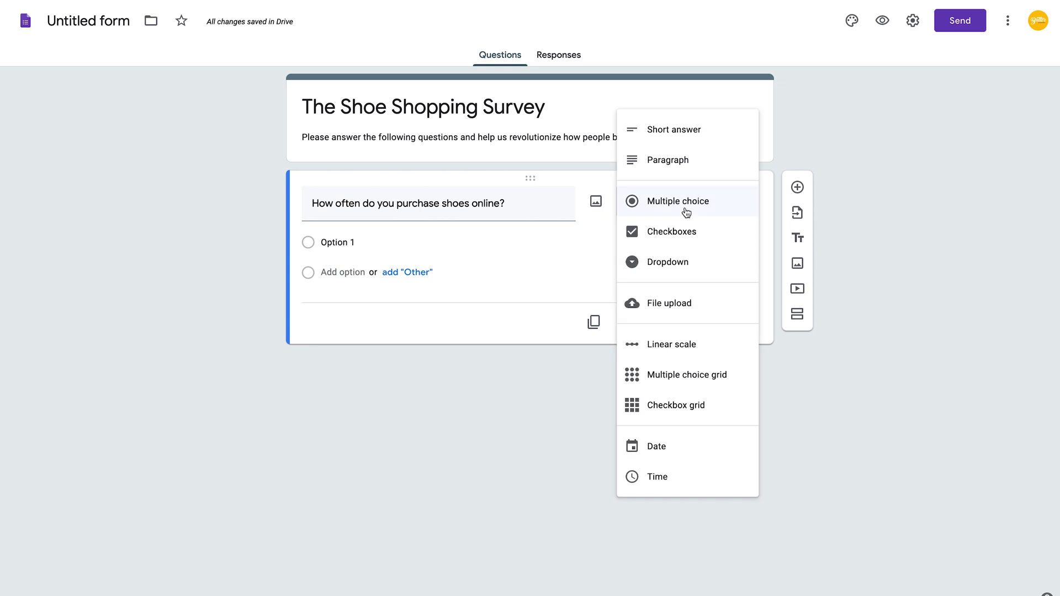
click(677, 201)
text(L)
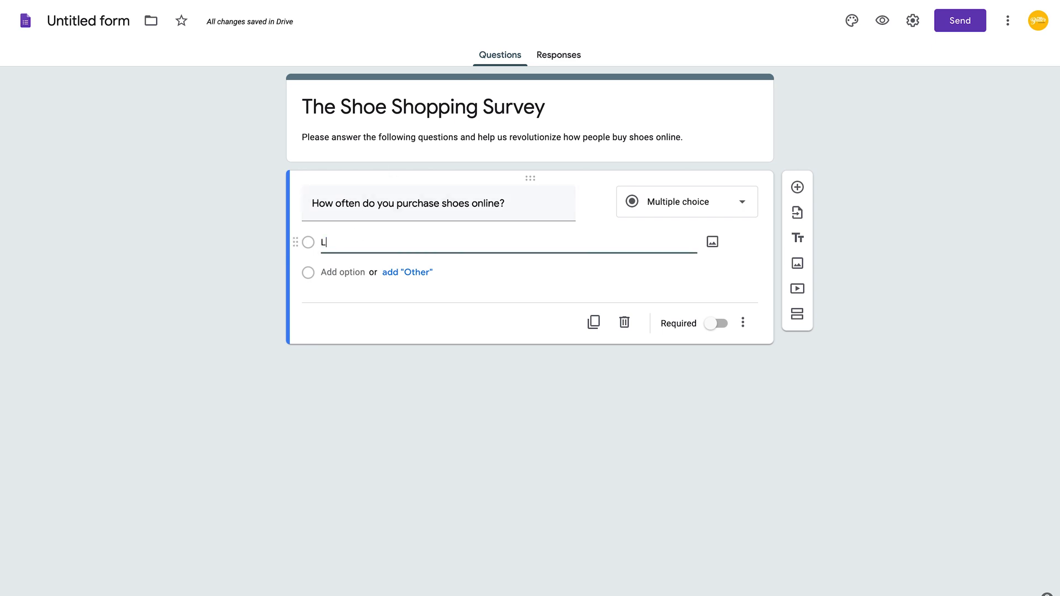
text(ess than one pair a year)
text(1)
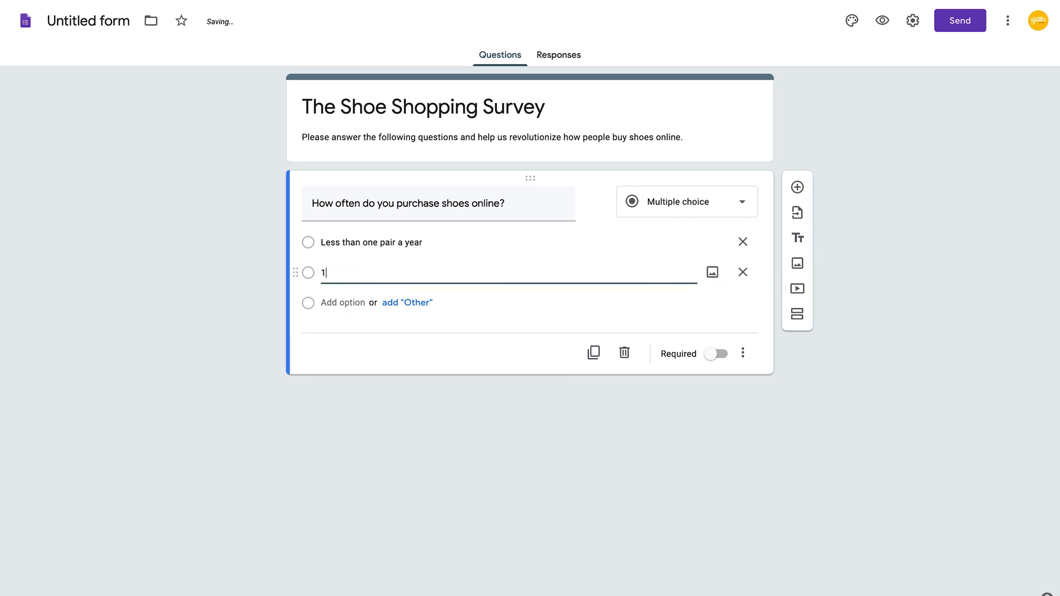
text(-5 pairs a year)
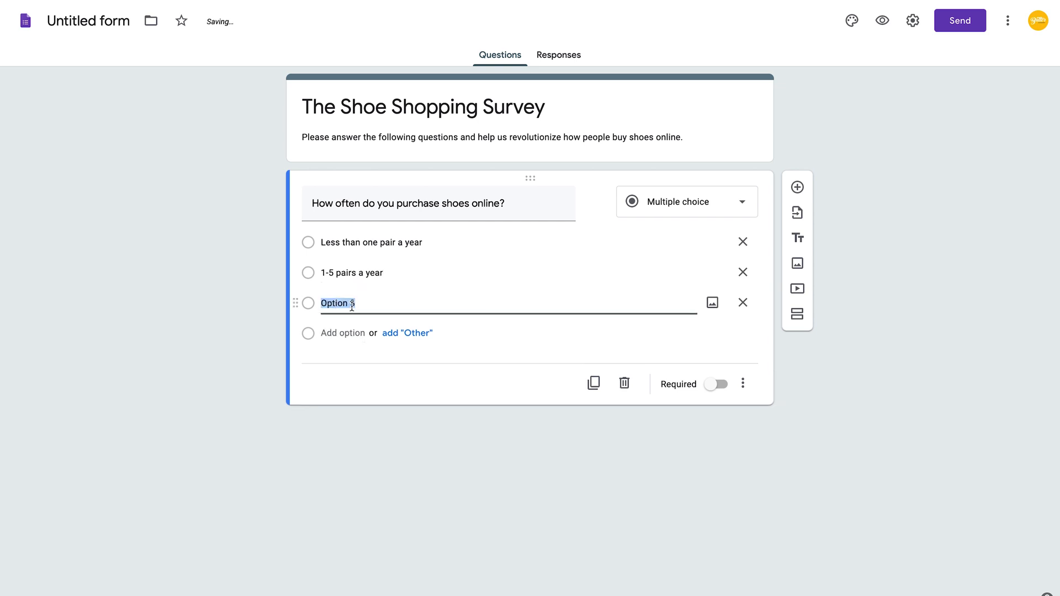
text(6-11 pairs a year)
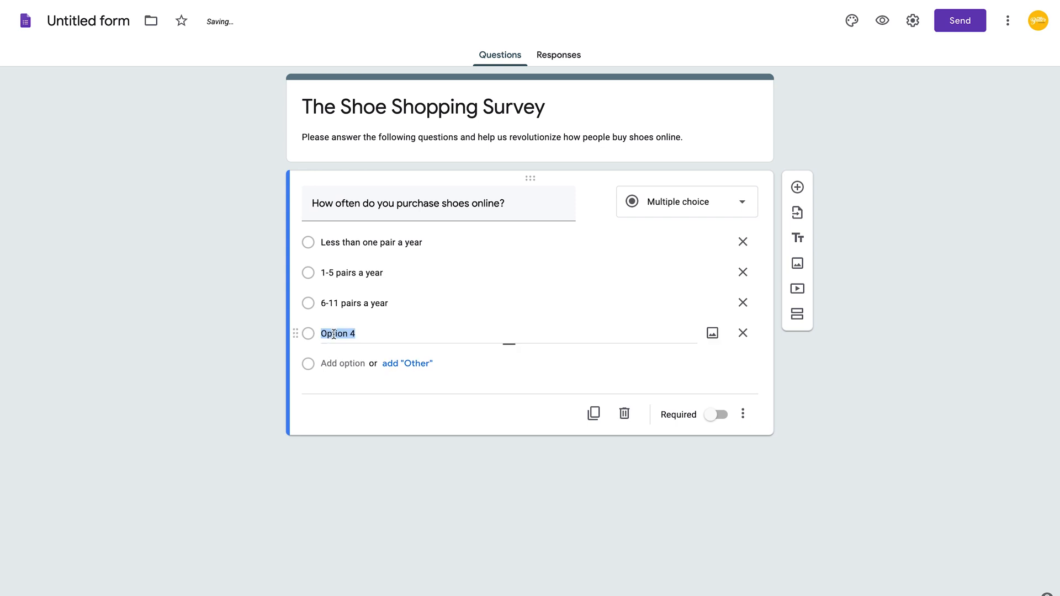
text(12+)
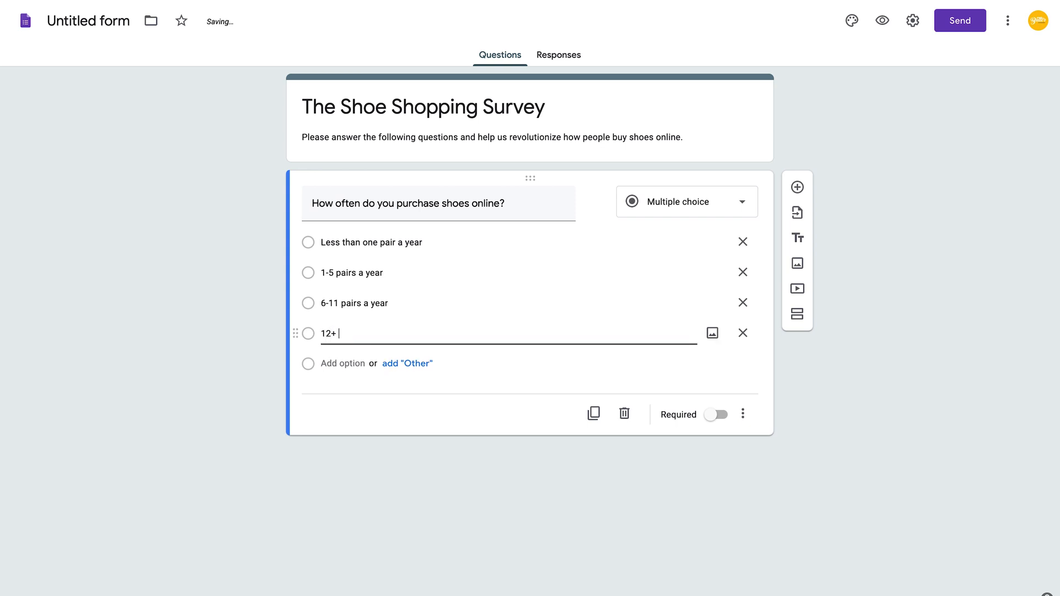
text(pairs a year)
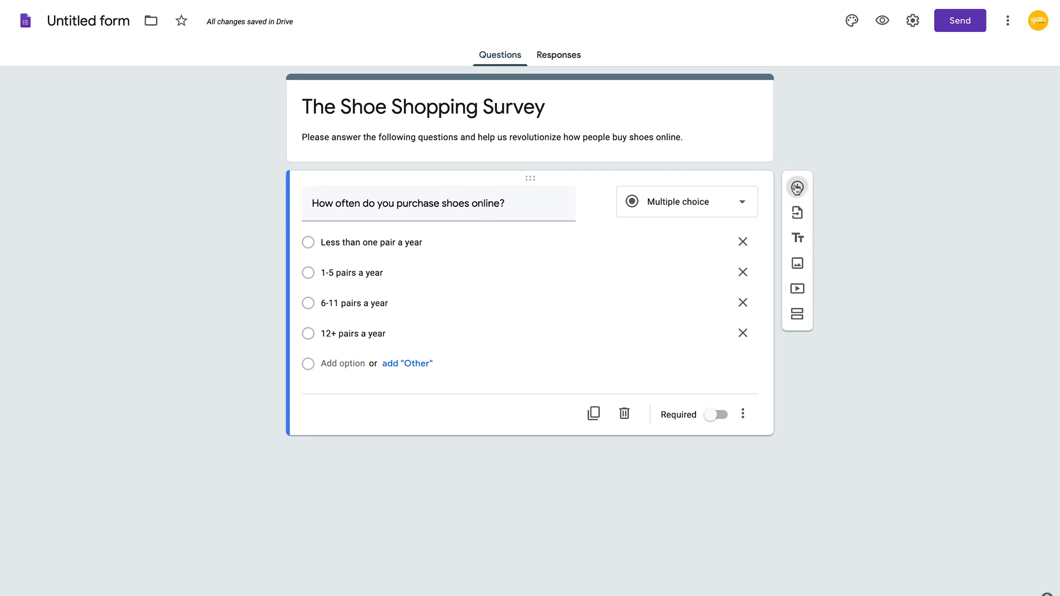
Write 'Where do you typically purchase shoes?' as question two, correcting the spelling of 'typically'.
click(796, 187)
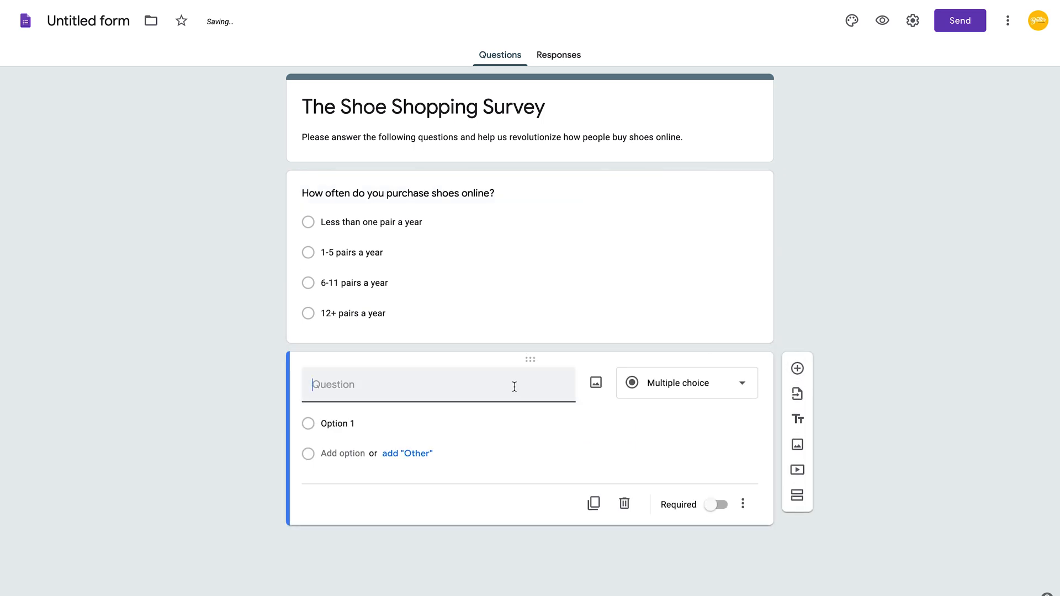
text(Where do you ty)
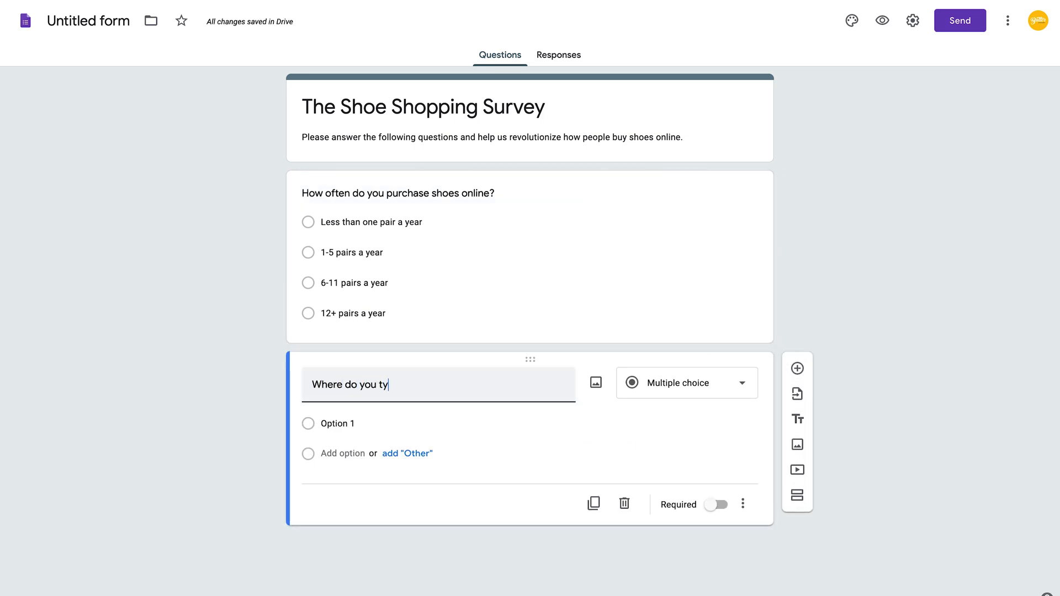
text(pcially purchase)
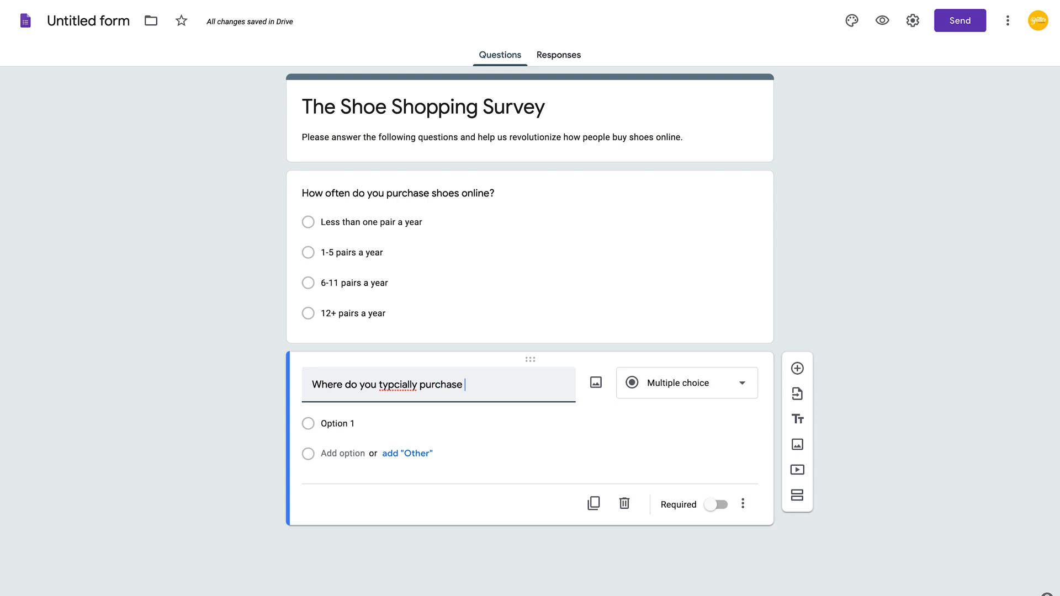
text(shoes?)
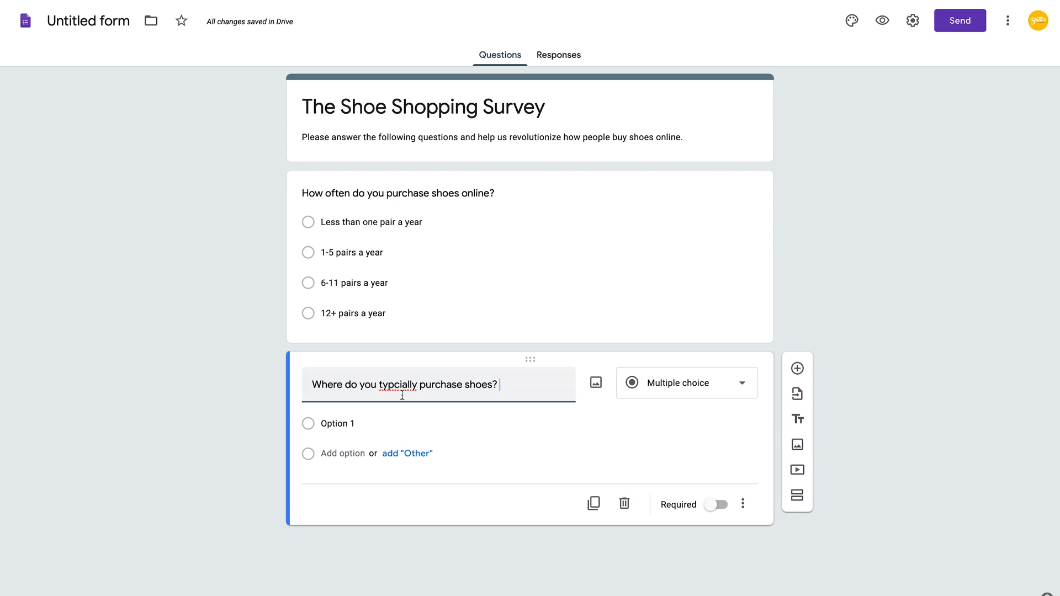
right_click(402, 385)
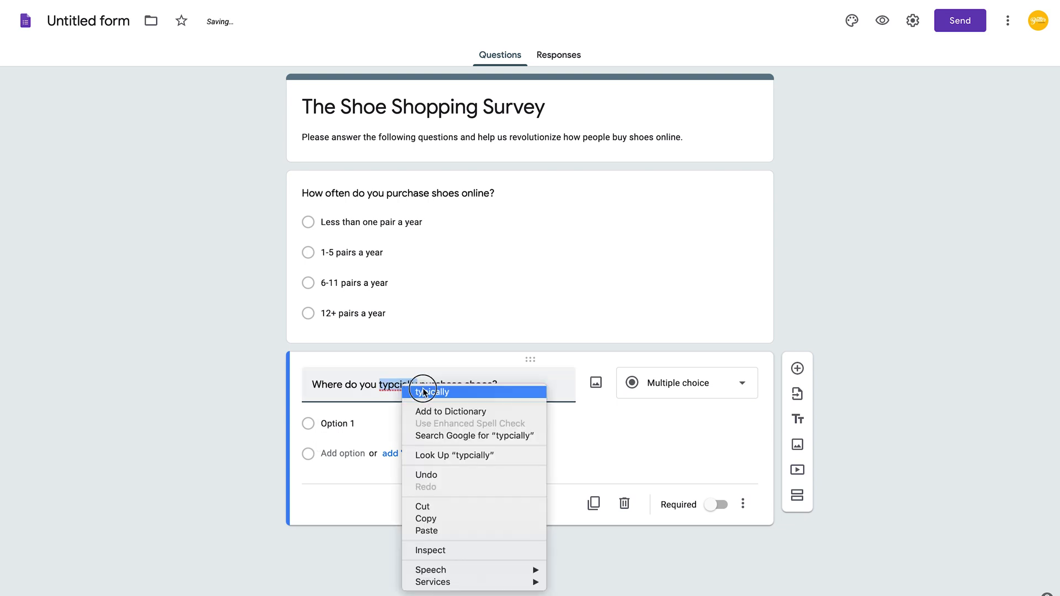
click(430, 391)
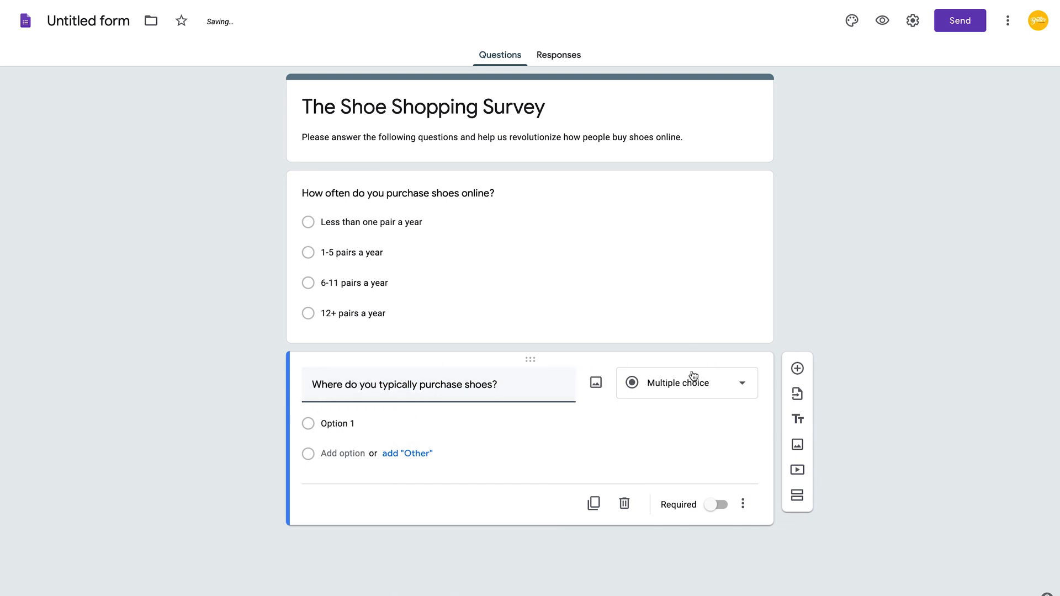
mouse_move(492, 411)
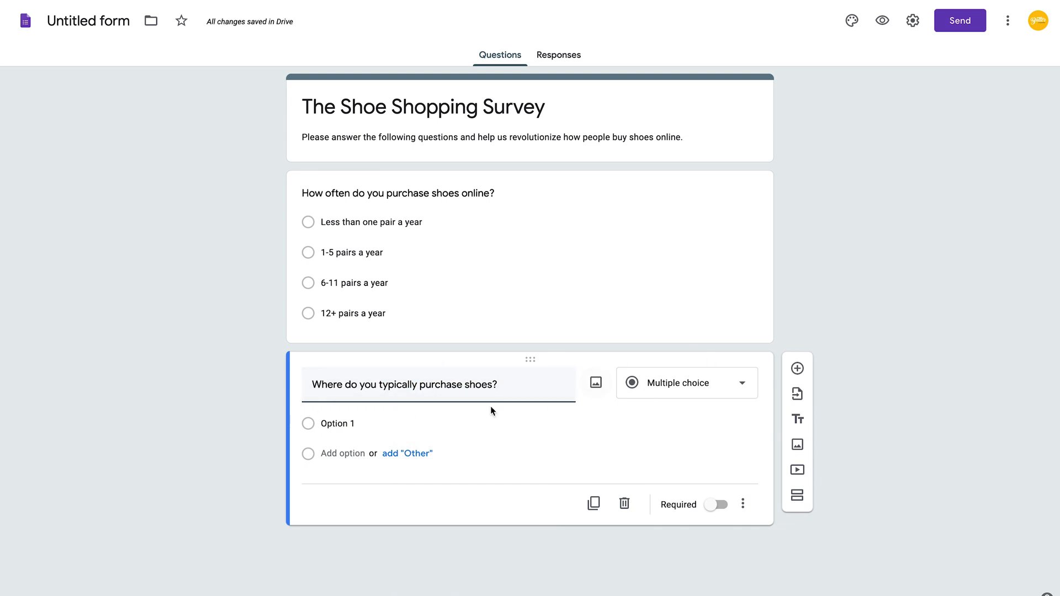
Add the answer choices In store, Online and an Other option.
text(In stor)
text(Onlin)
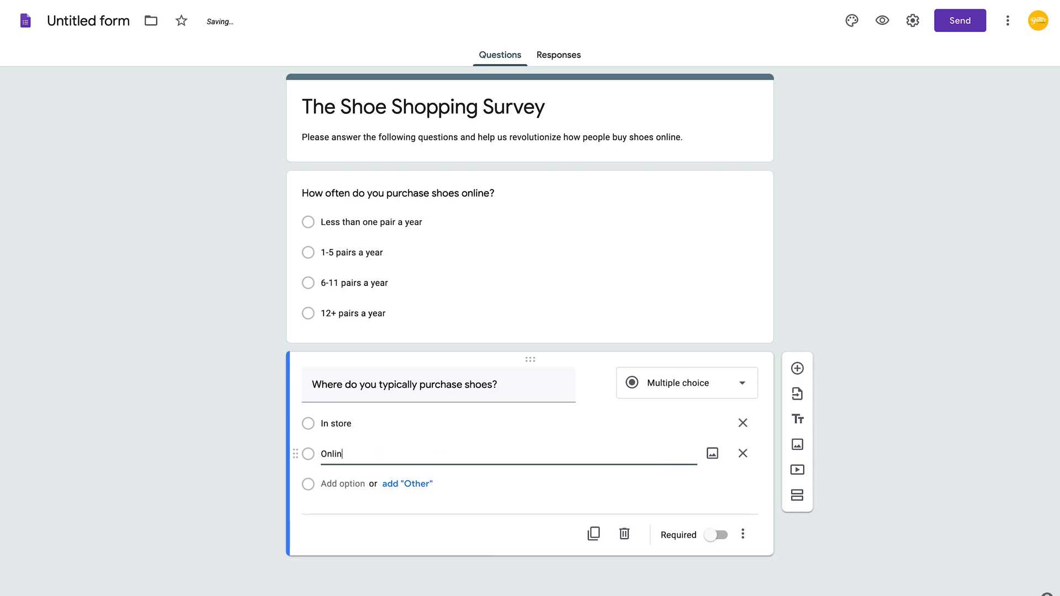
text(e)
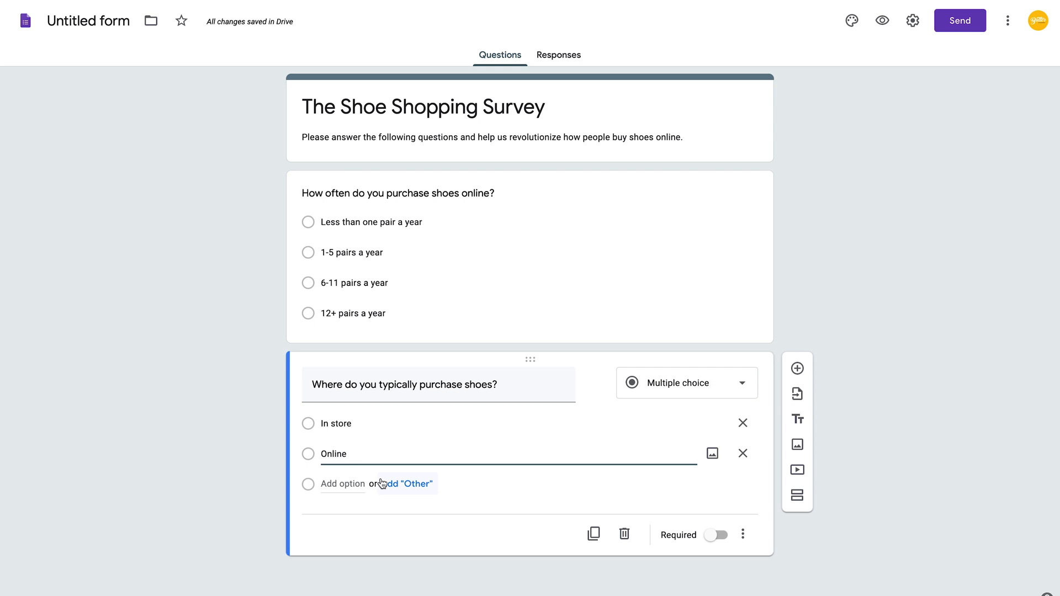
click(404, 484)
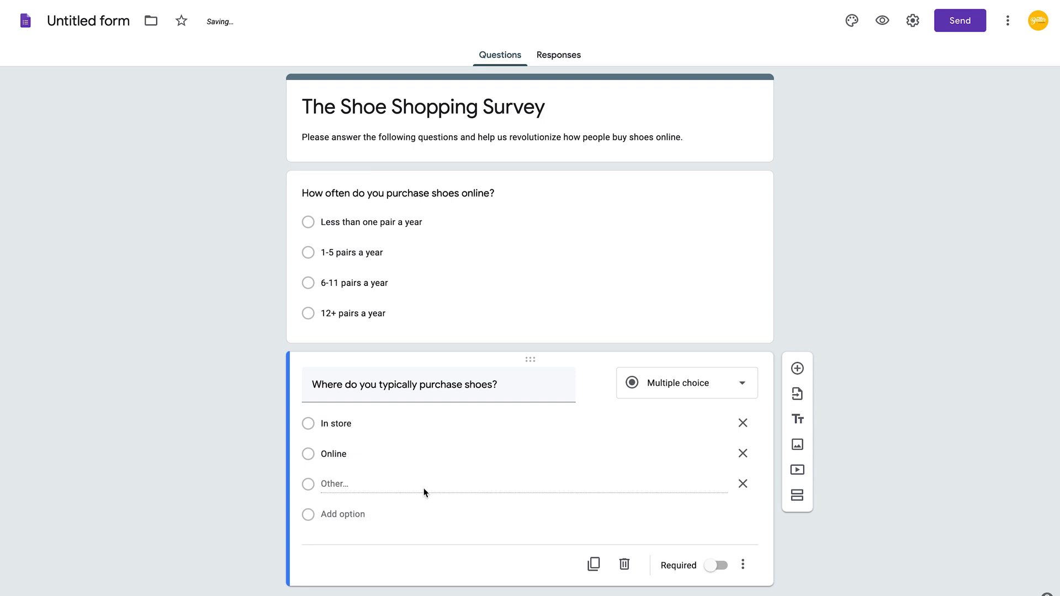
mouse_move(369, 466)
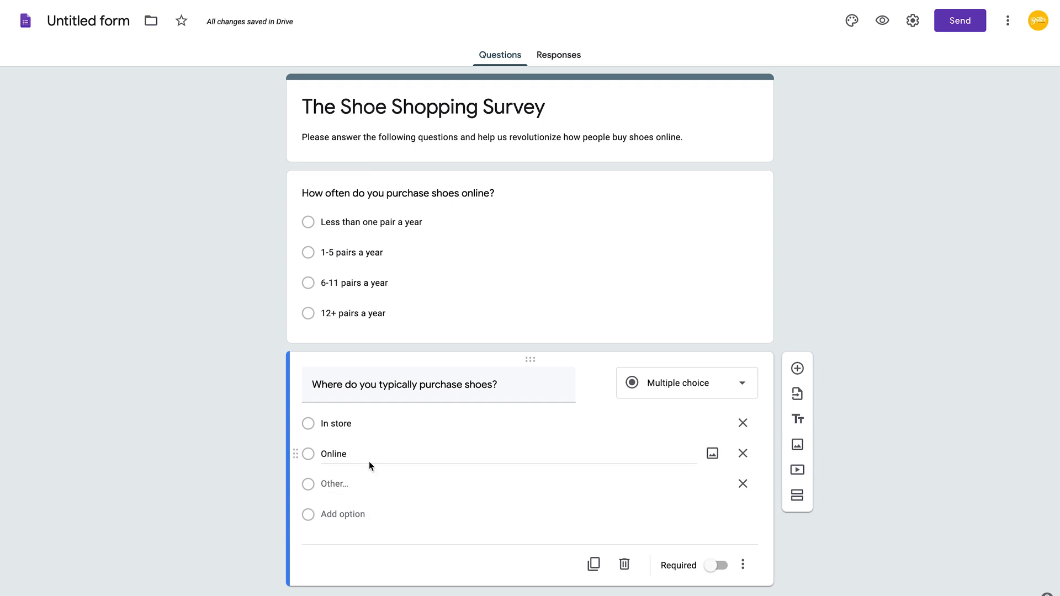
mouse_move(412, 482)
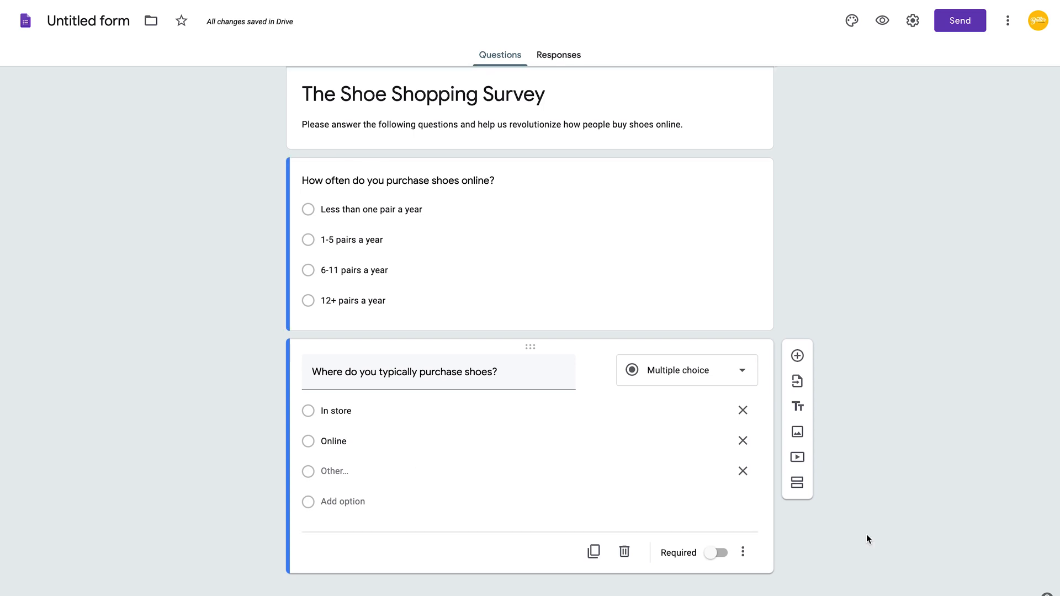
Add a checkbox question 'What do you dislike about purchasing shoes online?'.
click(797, 355)
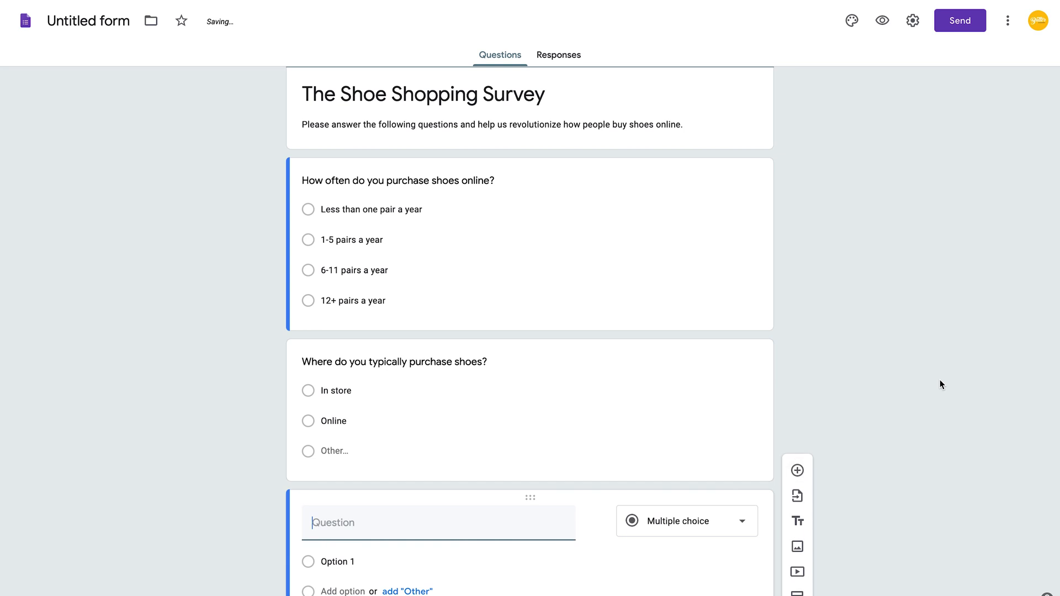
text(W)
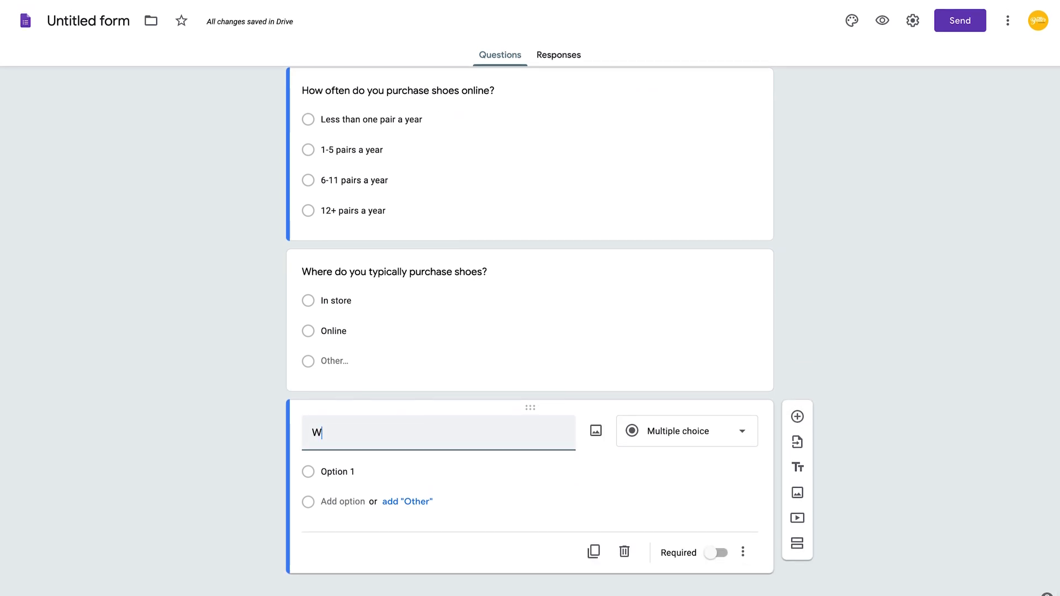
text(hat do you dis)
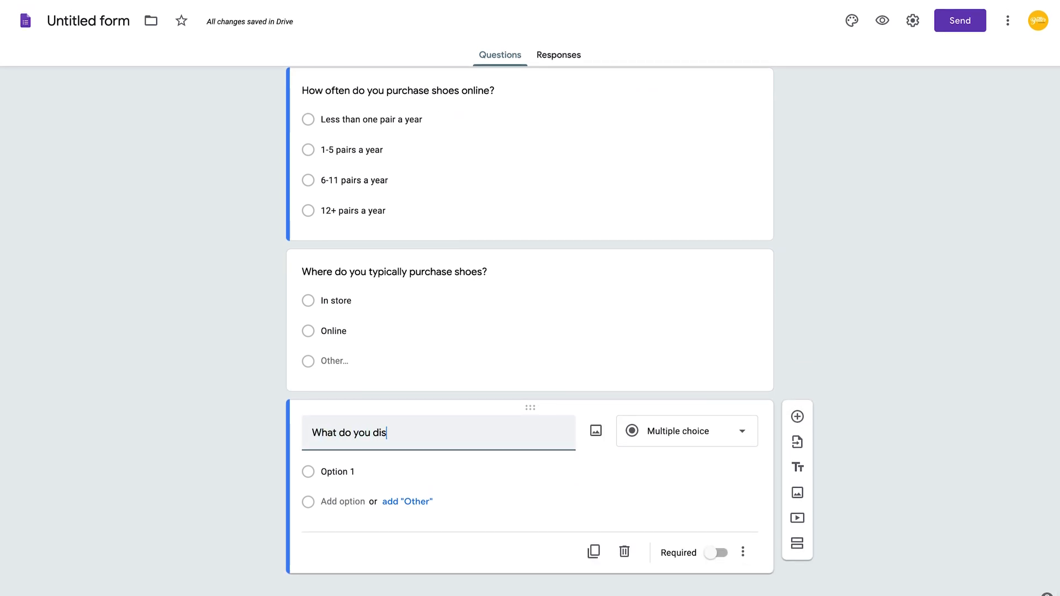
text(like about pur)
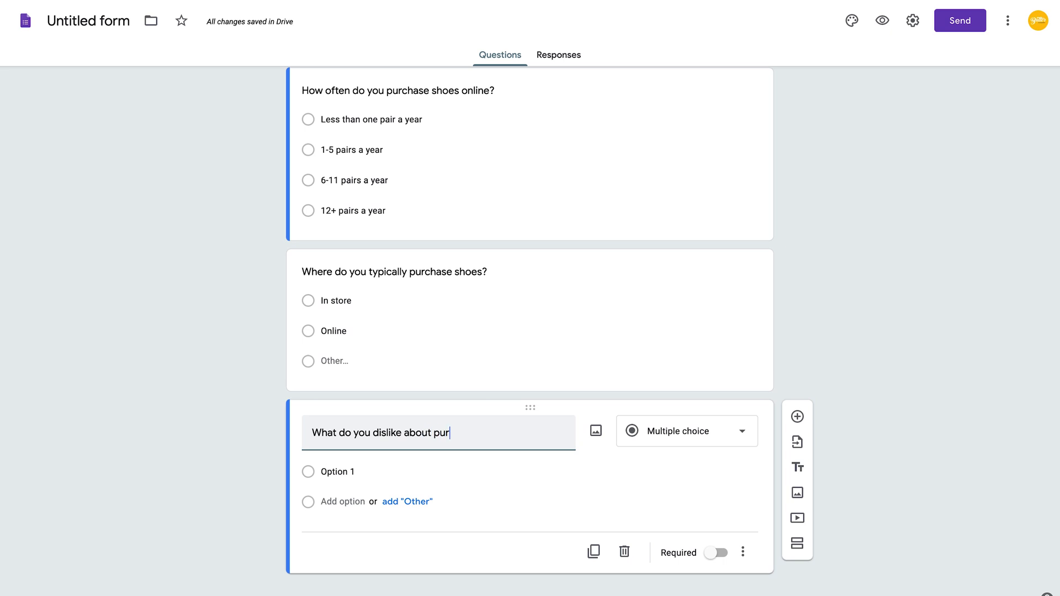
text(chasing shoes online?)
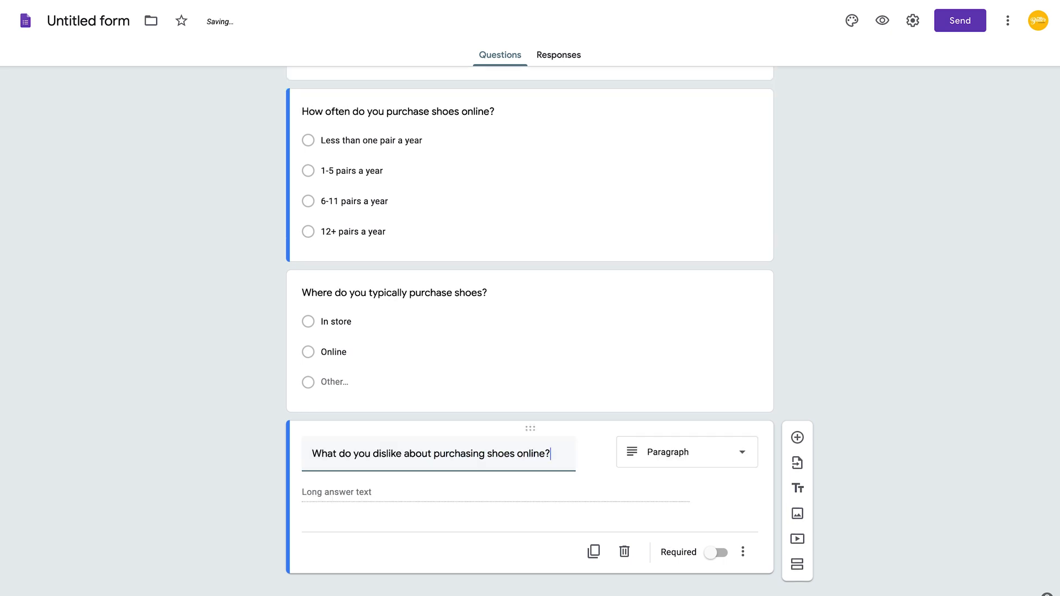
mouse_move(673, 461)
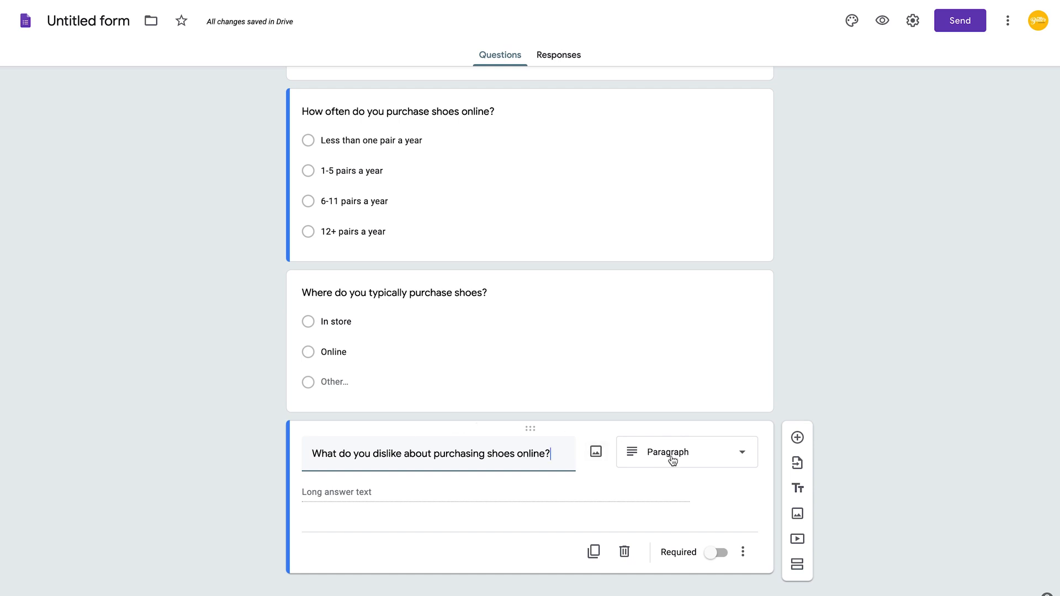
click(684, 451)
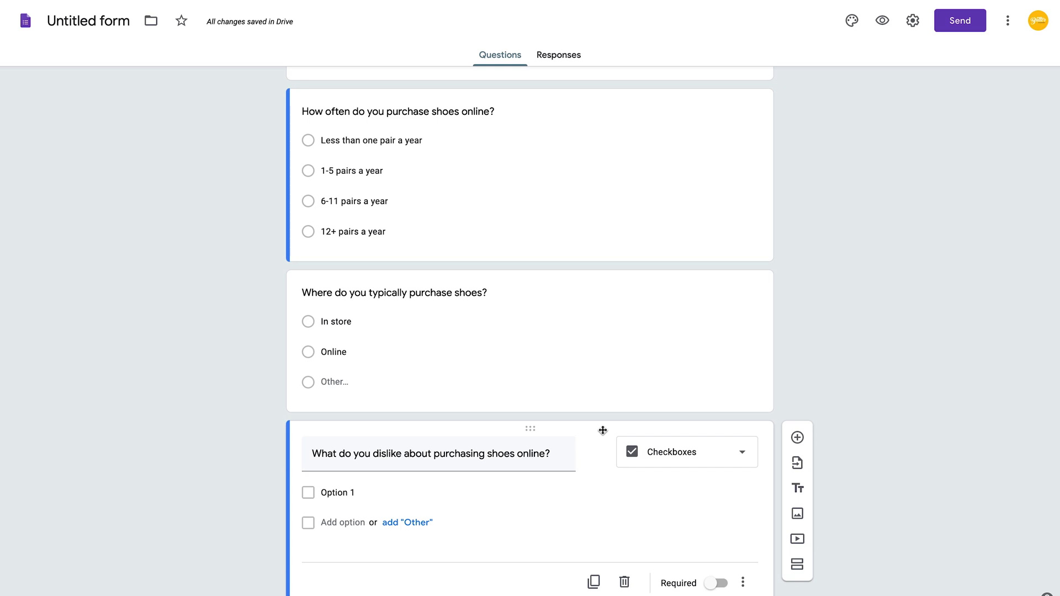
List four dislikes, including can't see them in person, can't try them on and no customer support, plus Other.
scroll(up, 3)
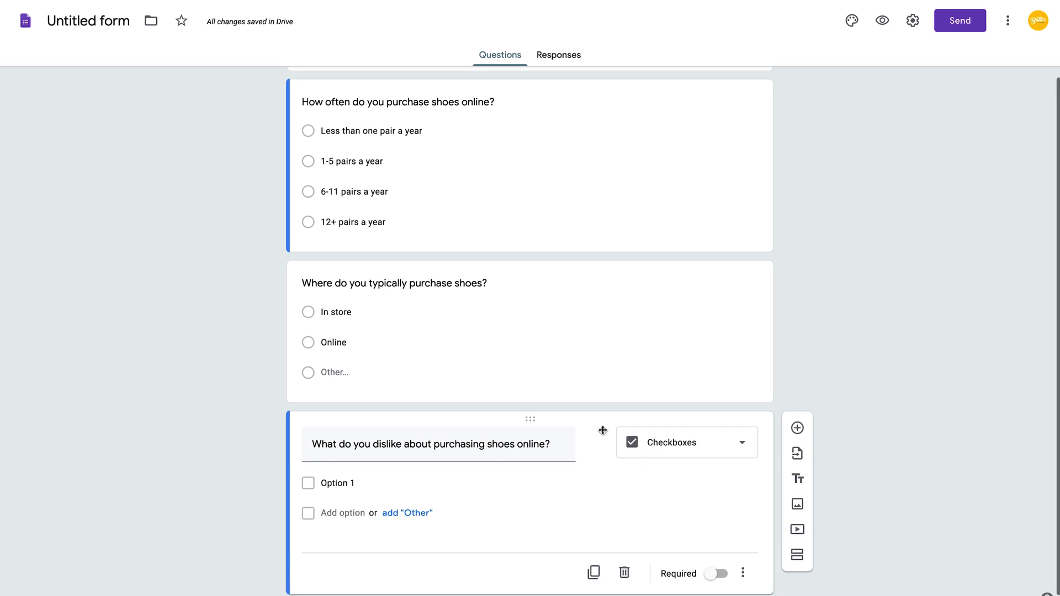
text(You can't see them)
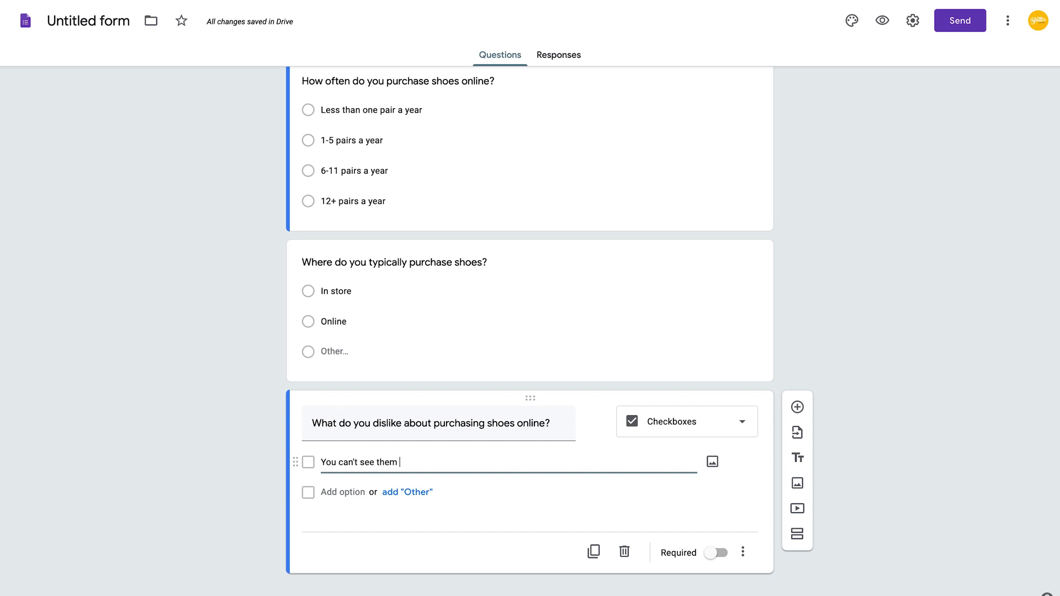
text(in person)
text(You cant t)
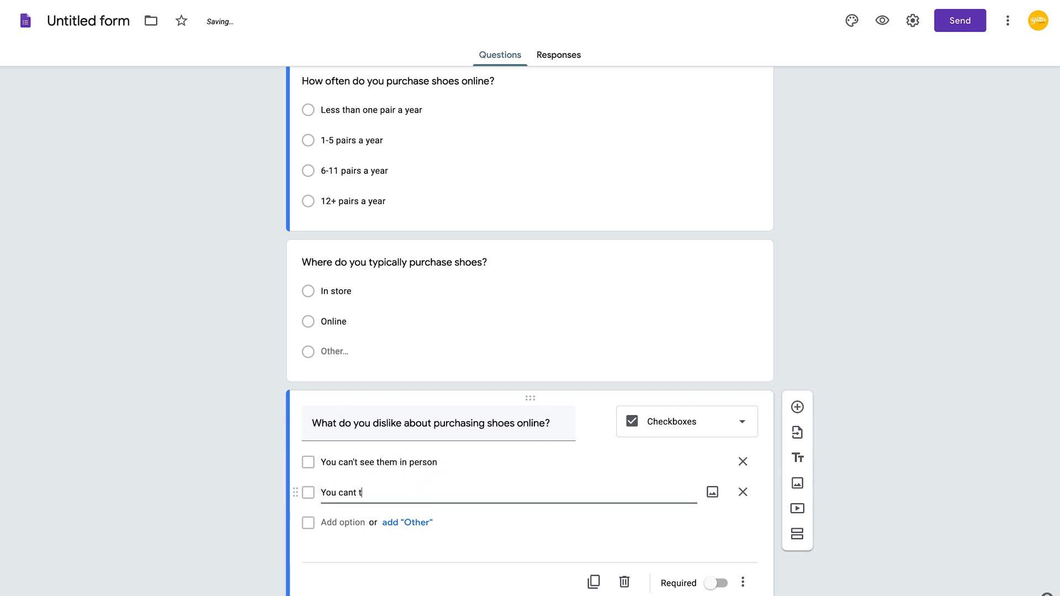
text(ry them on)
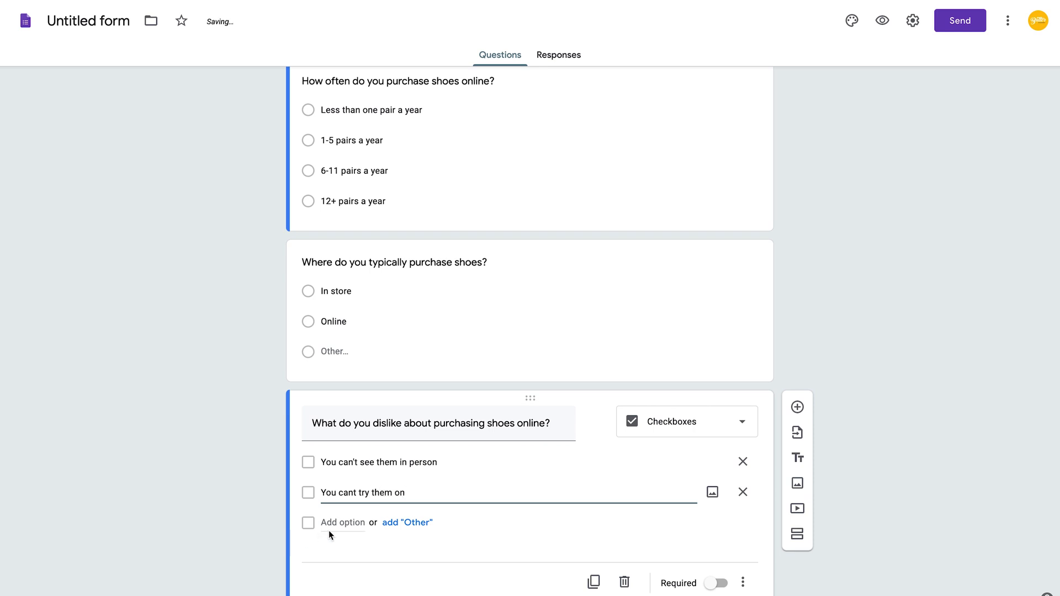
text(Difficult to return)
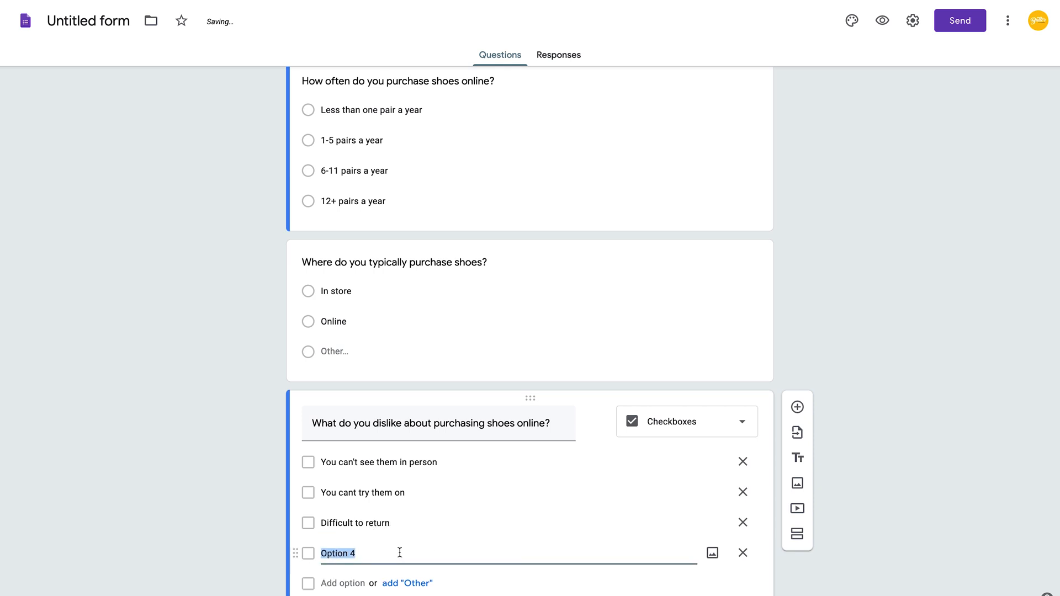
text(No customer support)
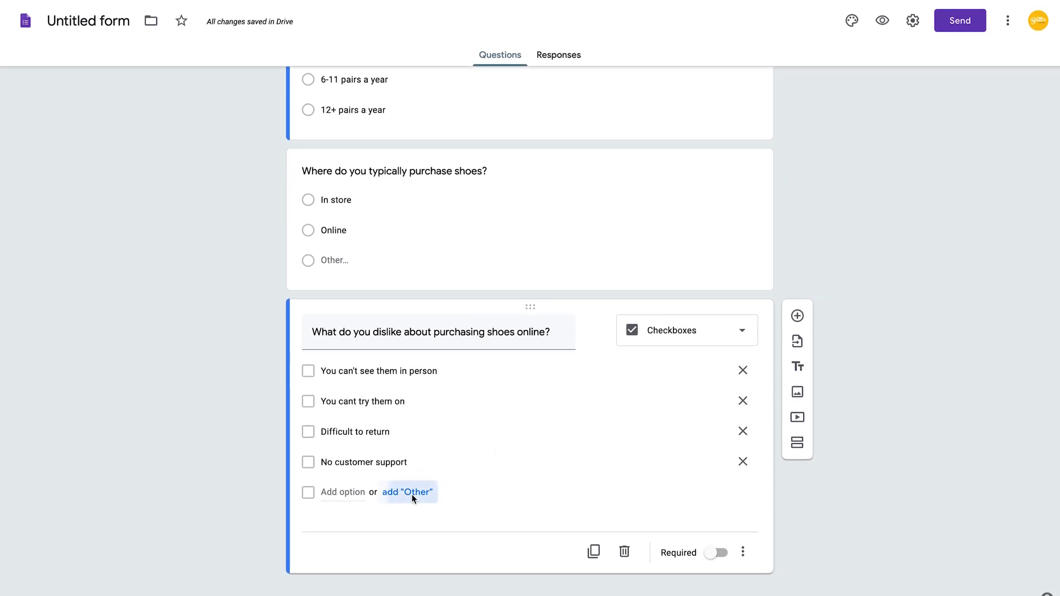
click(407, 492)
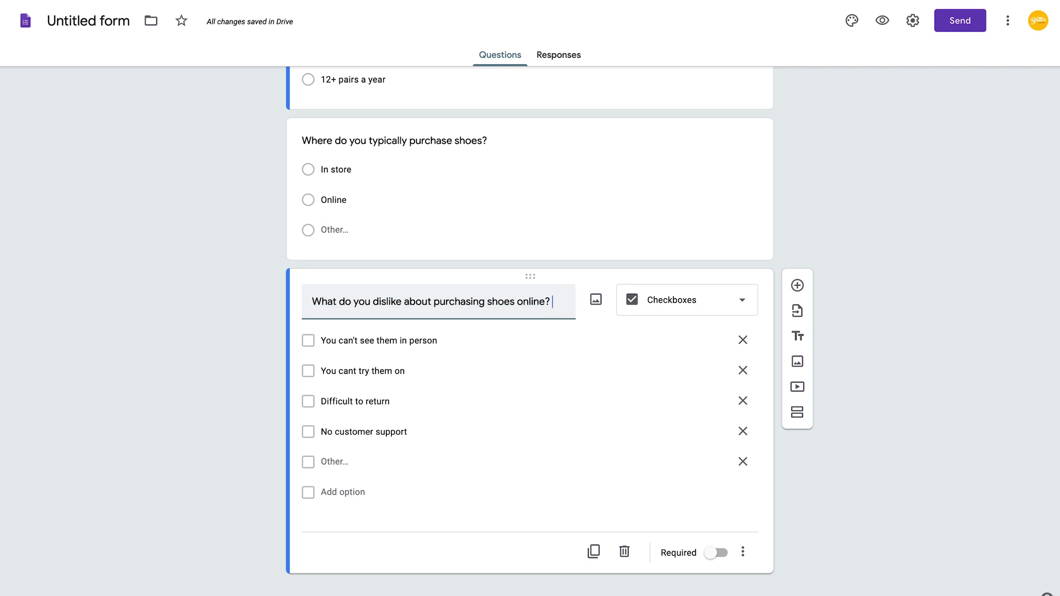
Append ' (Choose multiple)' to the dislikes question title.
text(()
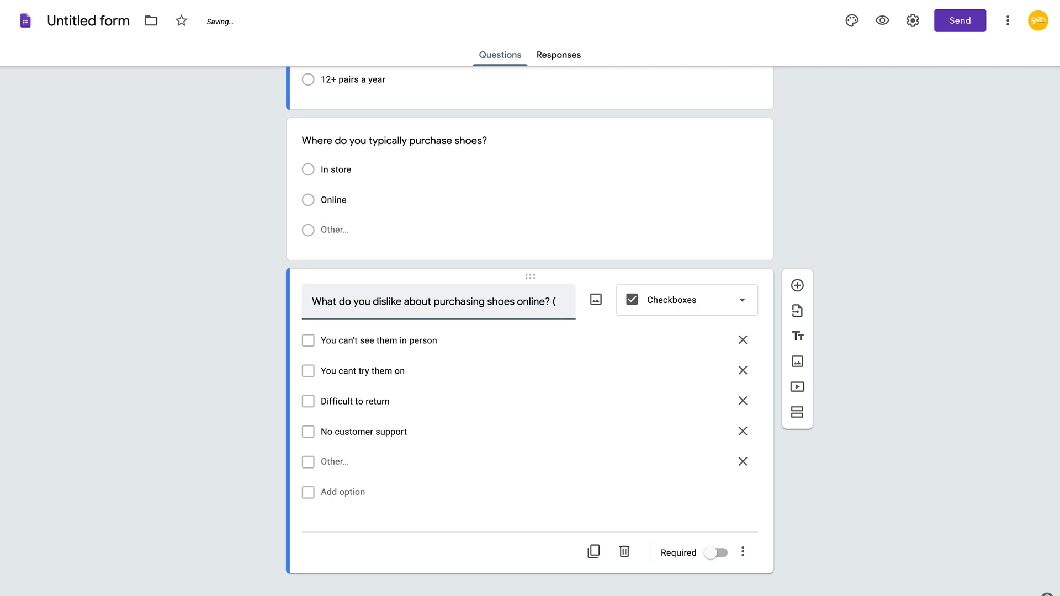
text((Choose multi)
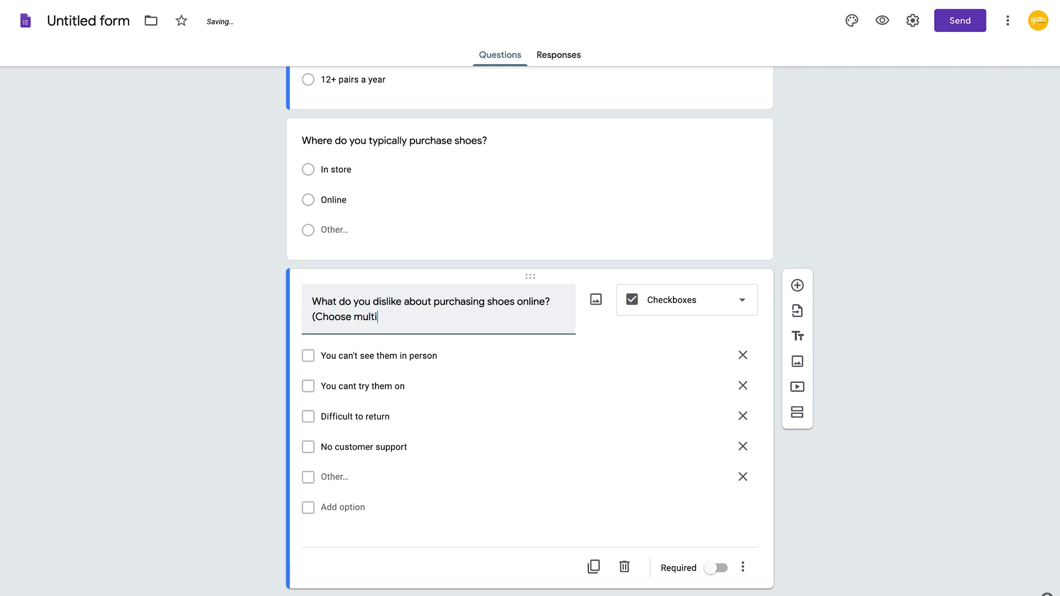
text(ple))
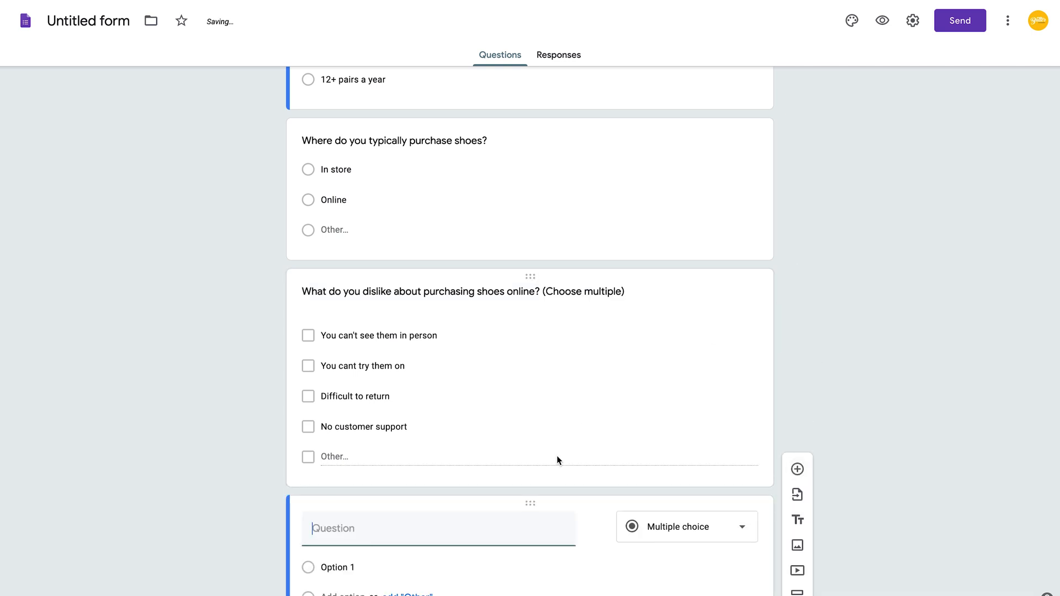
Write 'Where do you currently buy shoes online?' as a short-answer question.
text(Wher)
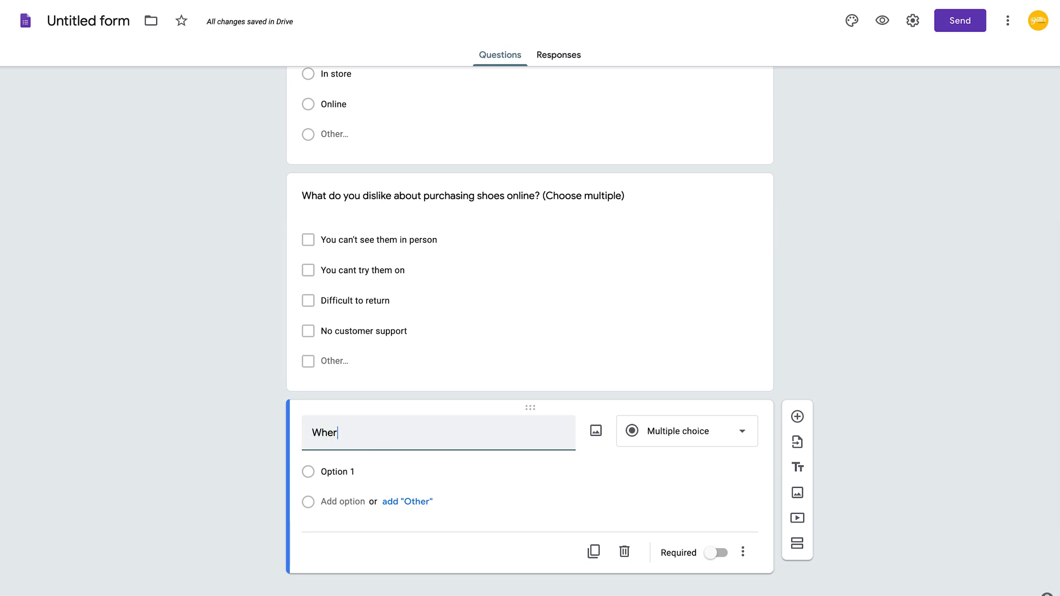
text(e do you currently)
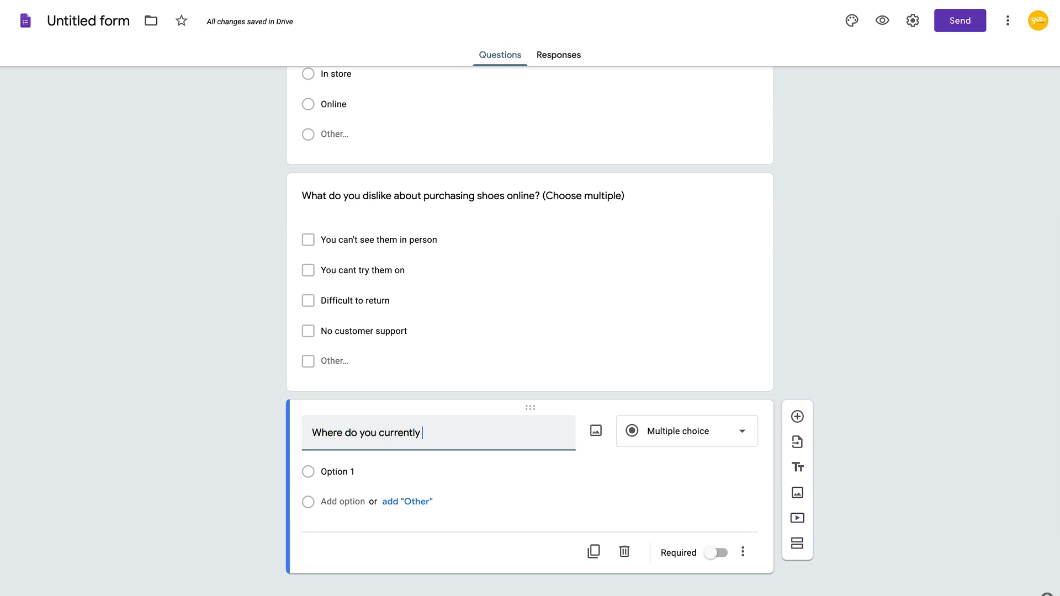
text(buy shoes online)
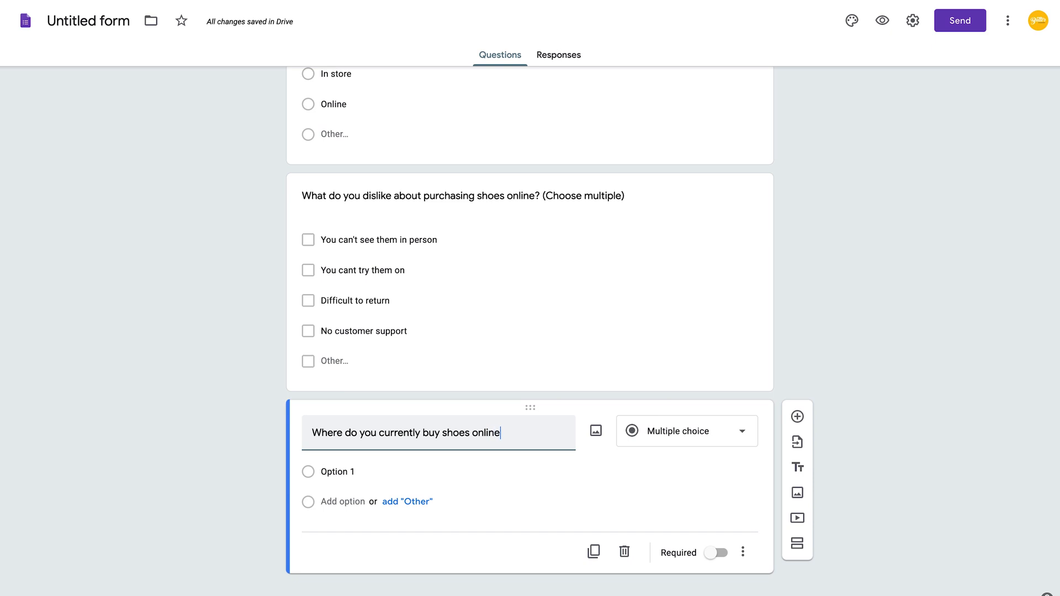
text(?)
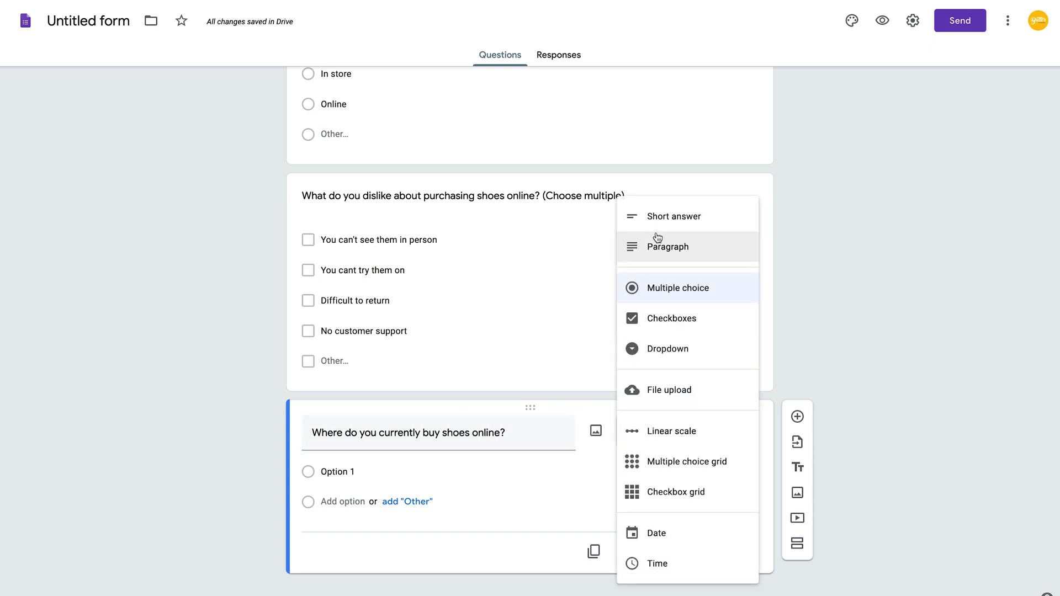
click(673, 215)
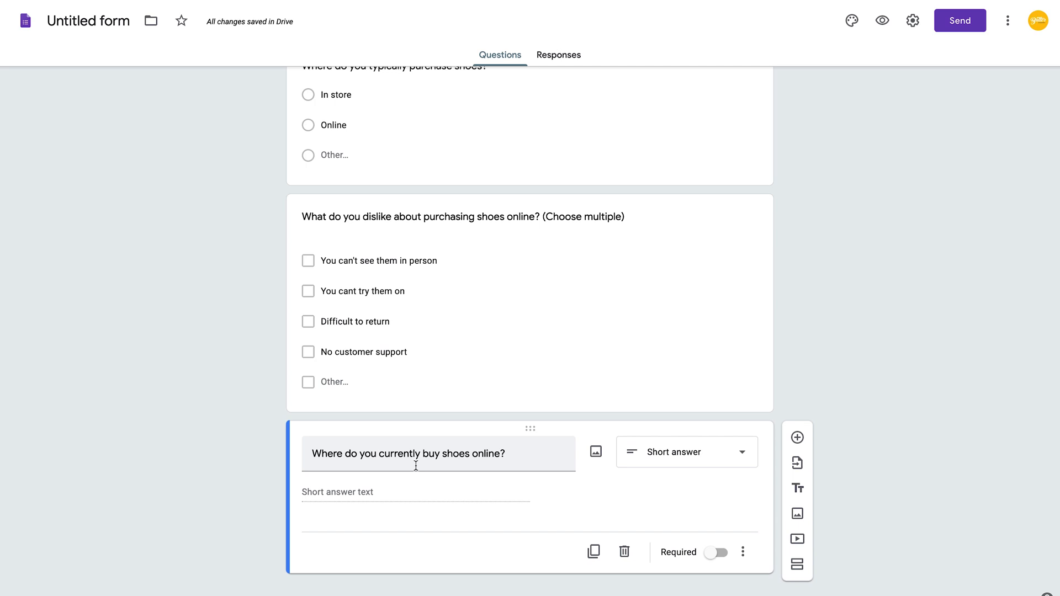
Append '(e.g. Nike, Amazon, Zappos, etc.)' to the question title.
click(507, 454)
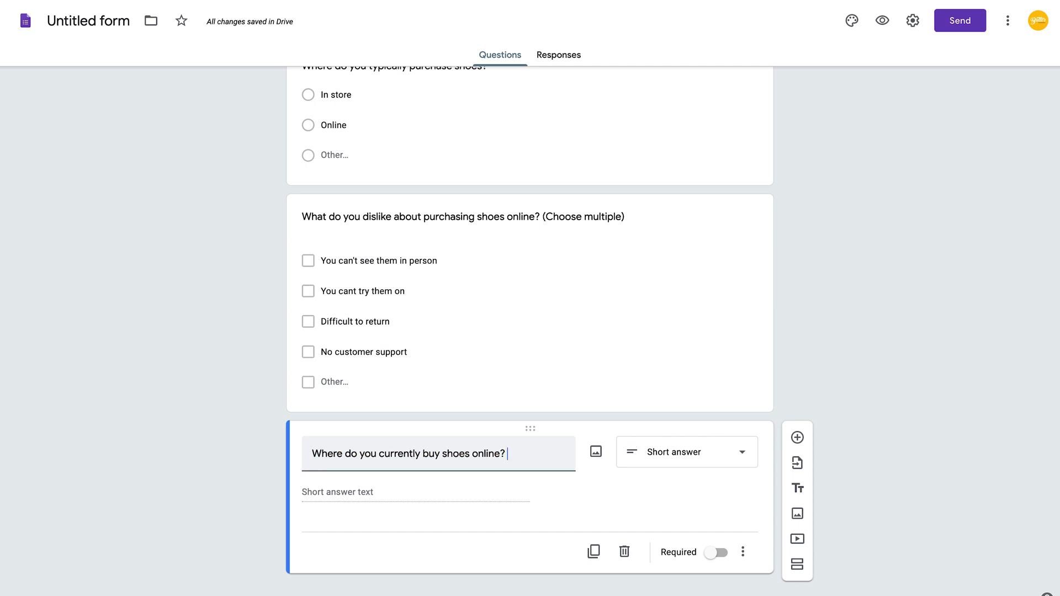
text((e.g.)
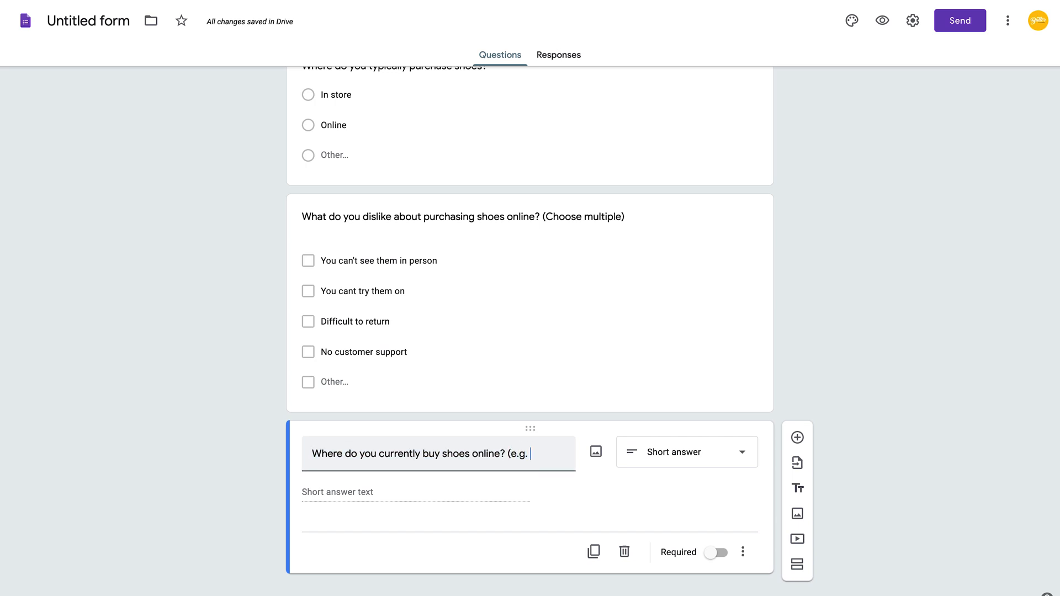
text(Nike, Amaz)
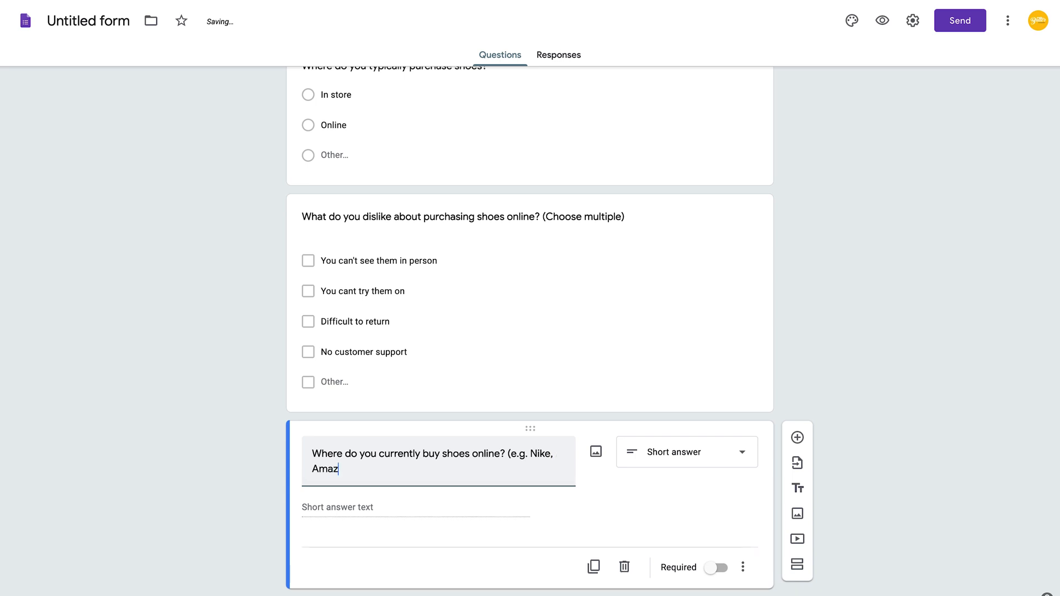
text(on, Zappo)
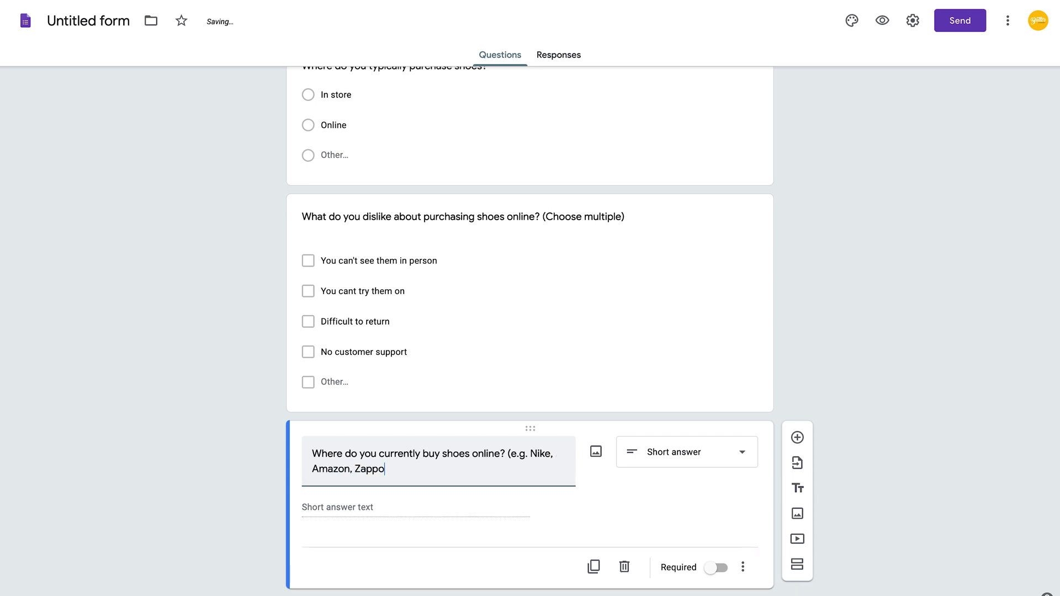
text(s, etc.))
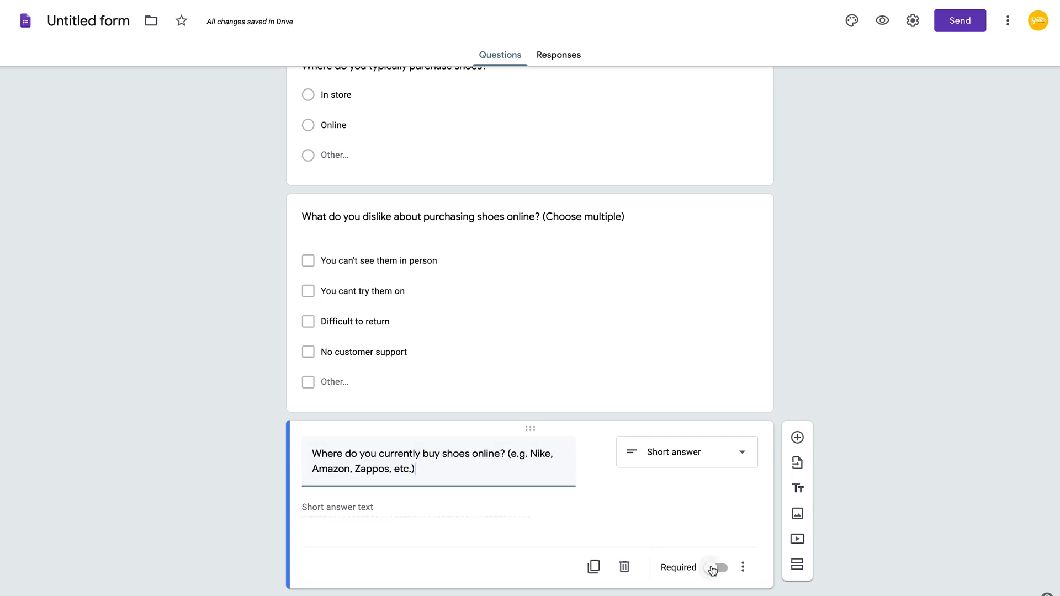
Mark the fourth question, about where you buy shoes online, as required.
click(716, 568)
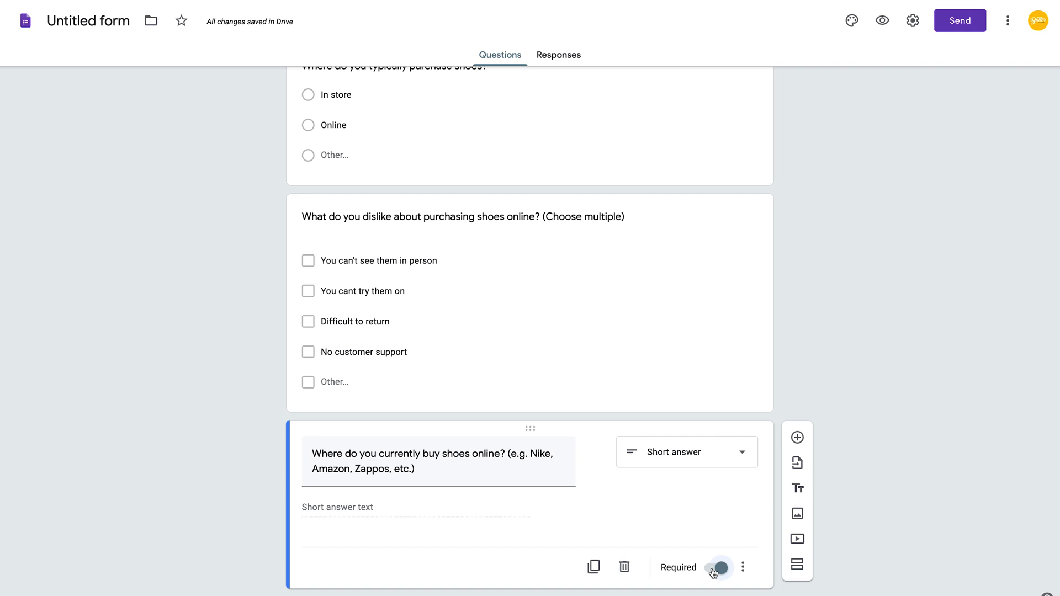
scroll(up, 3)
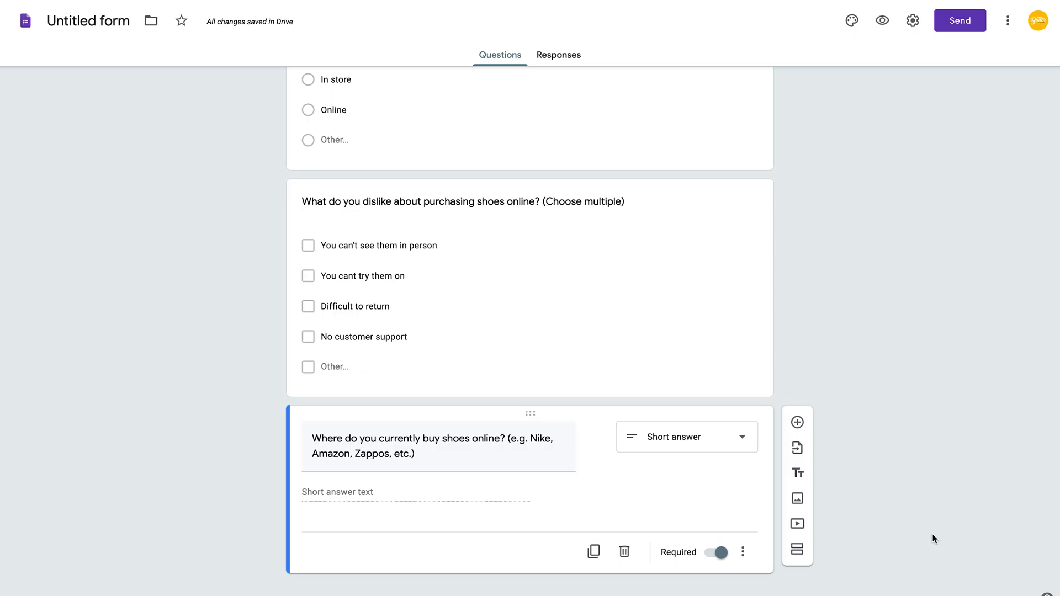
mouse_move(906, 123)
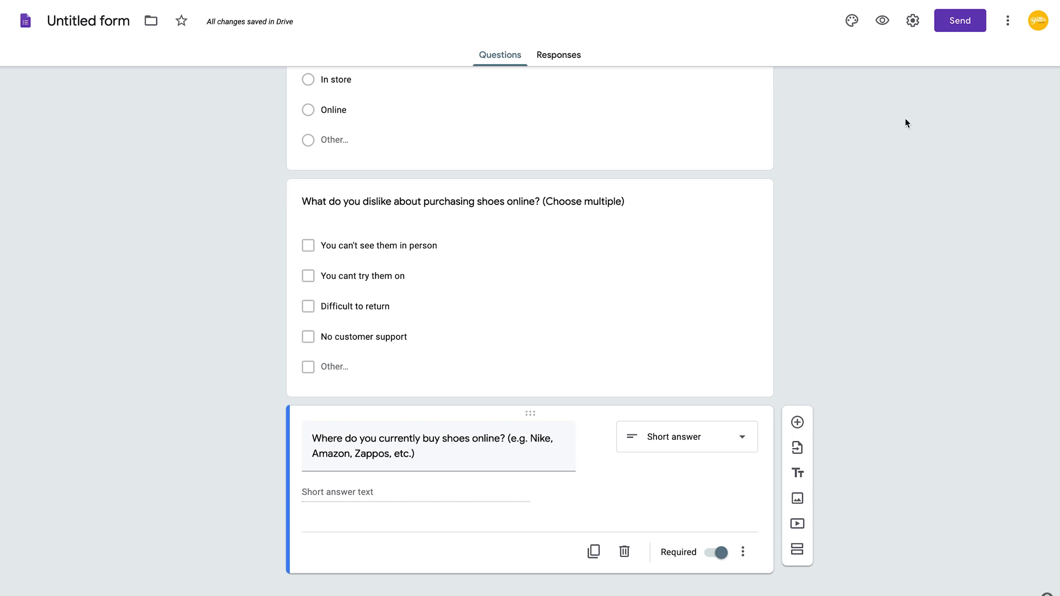
Preview the survey and fill a sample response, answering 'Vans' for the online shop question.
click(881, 20)
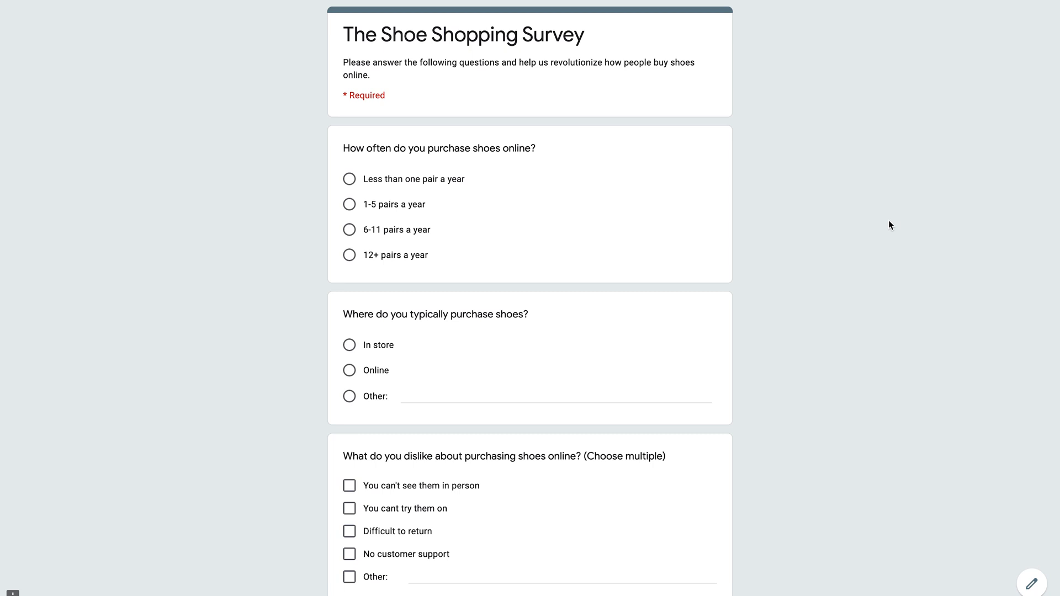
click(350, 204)
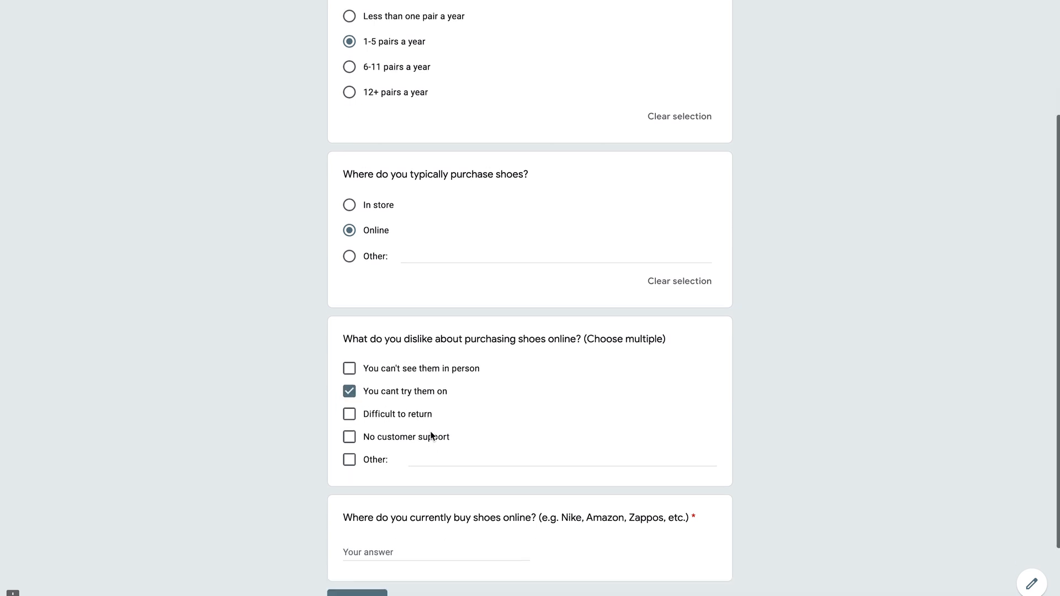
scroll(down, 3)
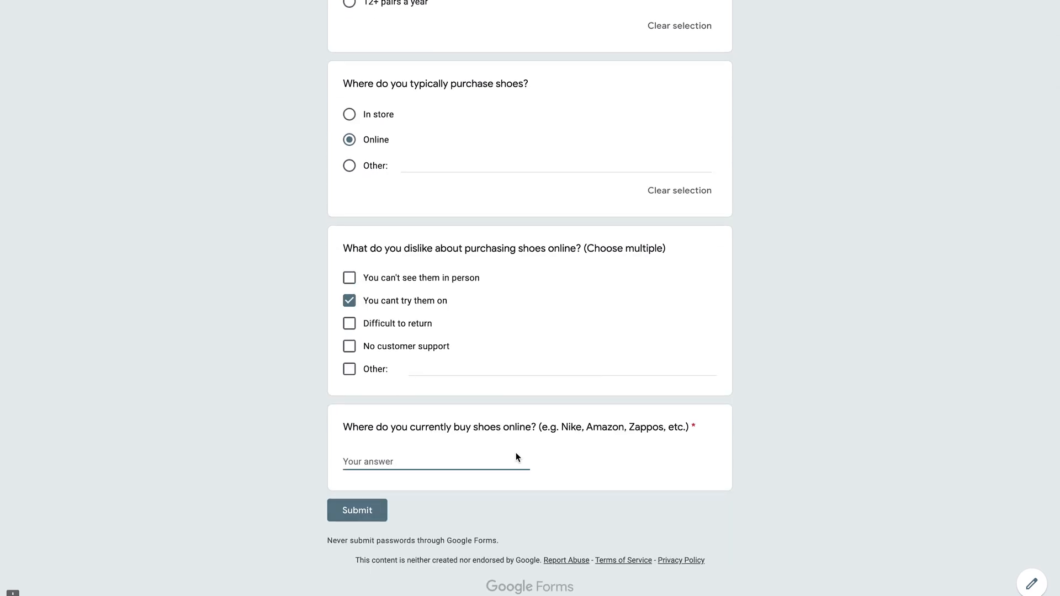
text(Vans)
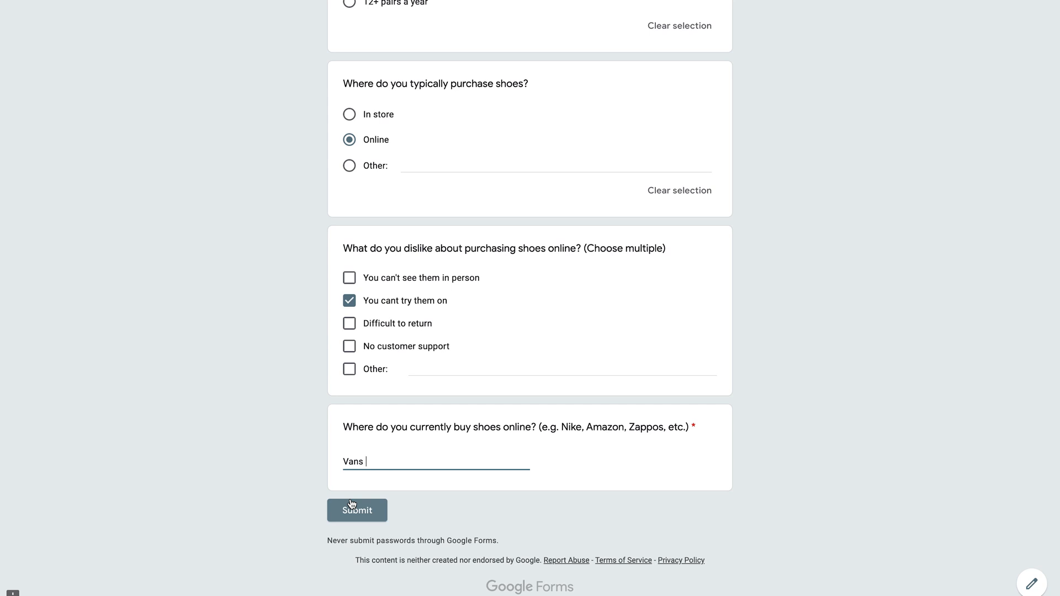
mouse_move(400, 489)
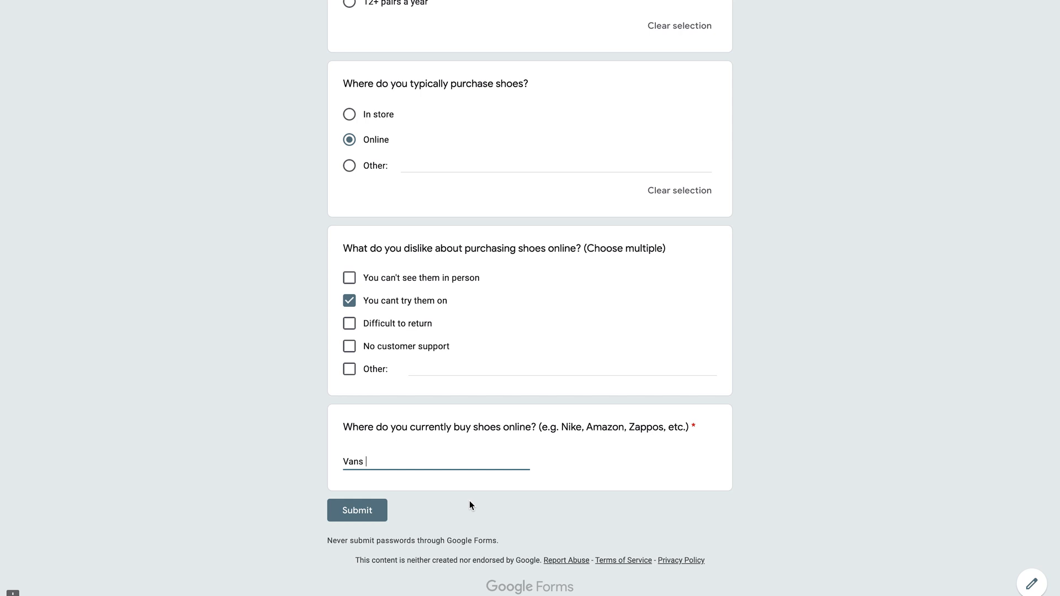
click(1030, 583)
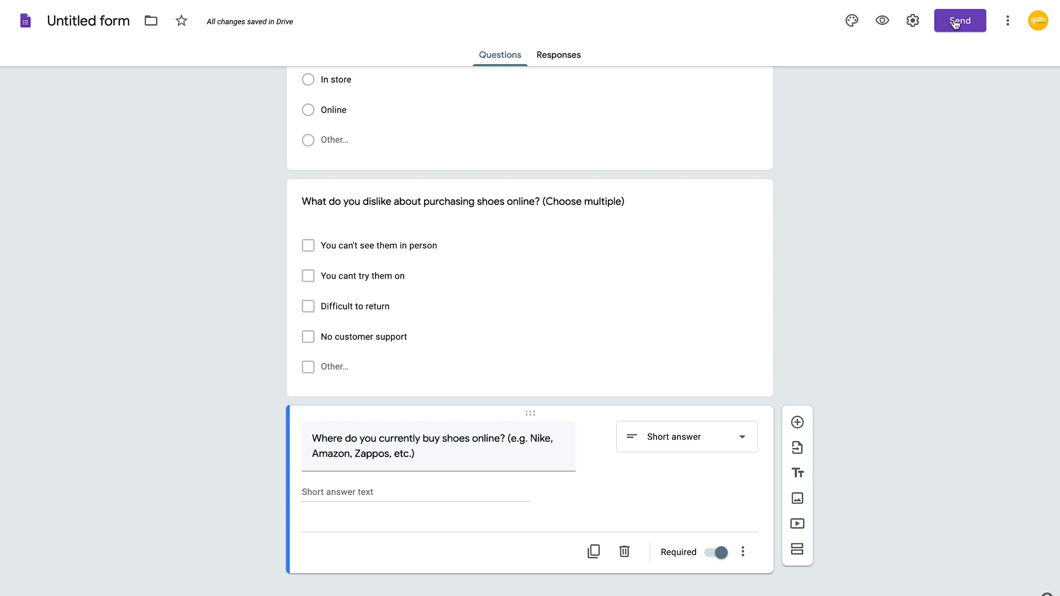
Generate the shareable link from the Send form dialog, then dismiss it.
click(959, 20)
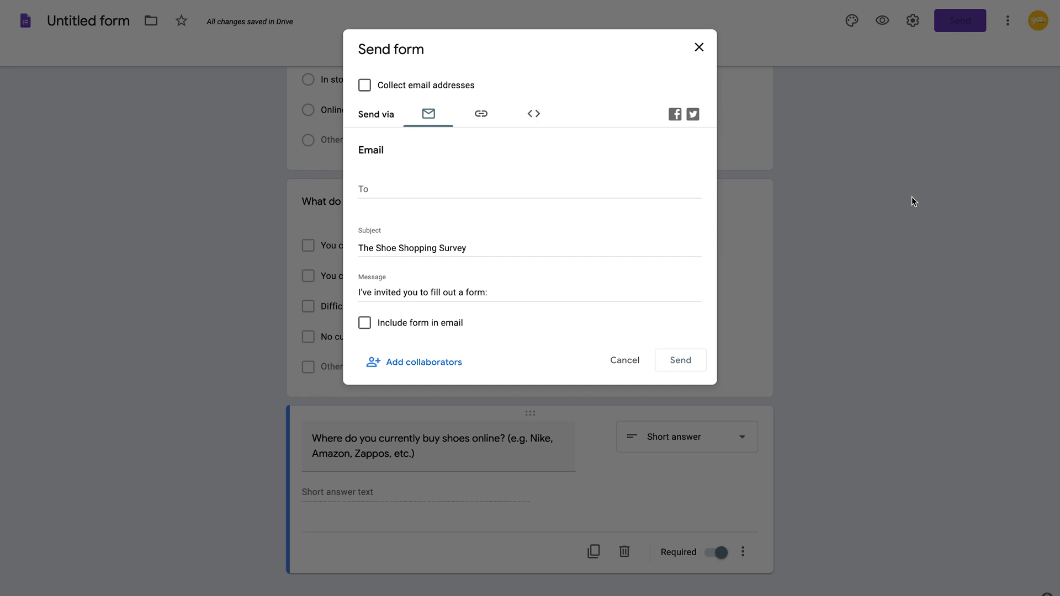
mouse_move(480, 113)
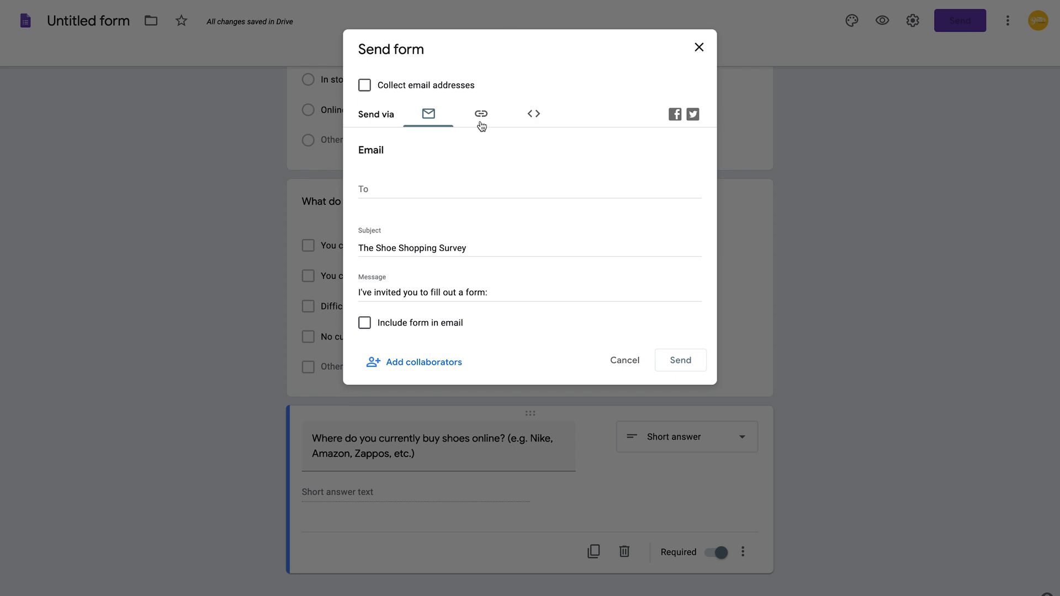
click(480, 113)
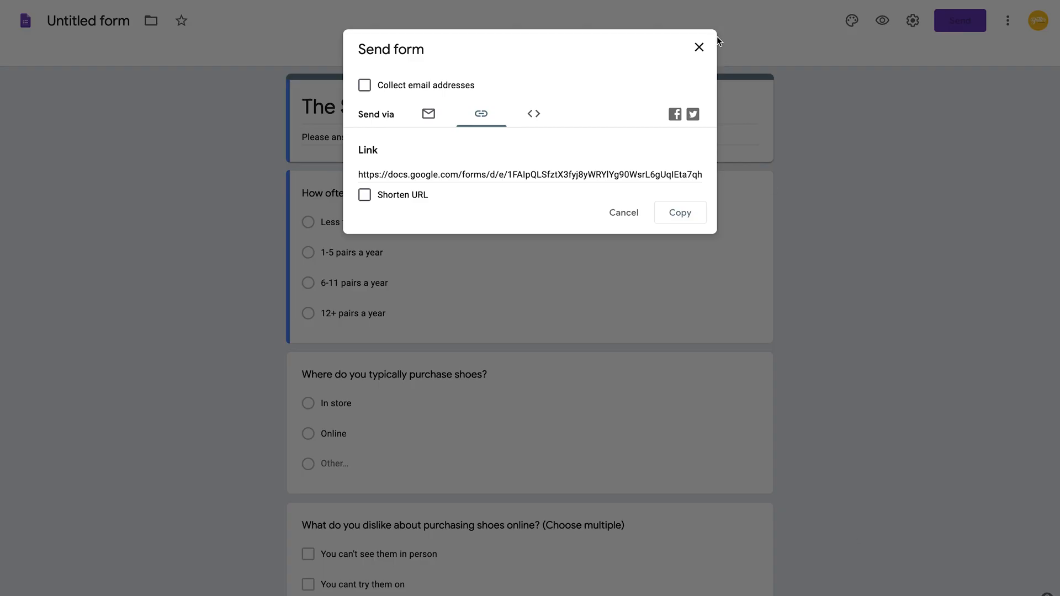
click(697, 46)
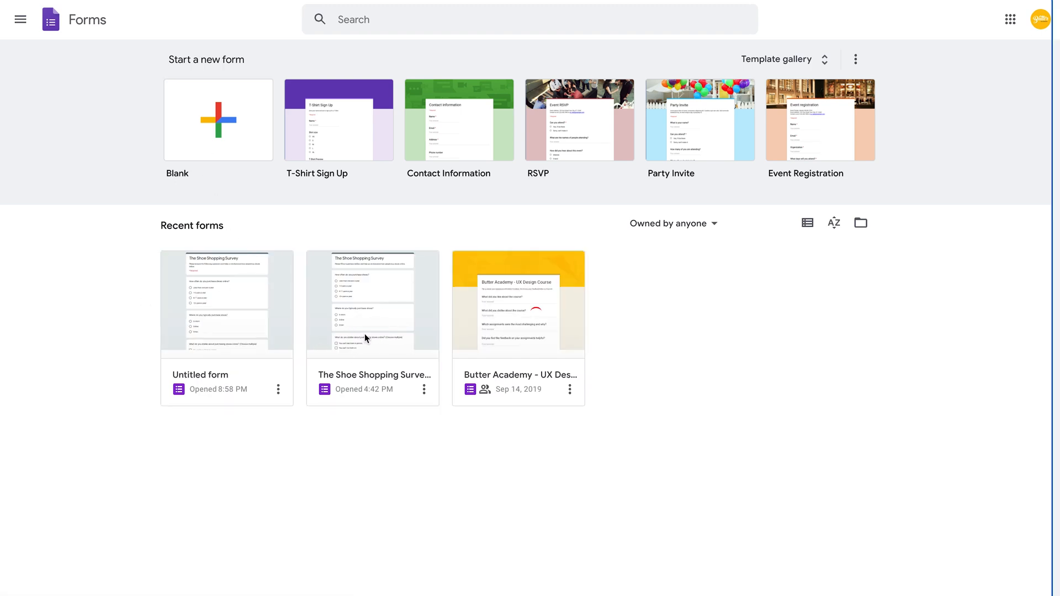
Open The Shoe Shopping Survey from Recent forms on the Forms home page.
click(372, 305)
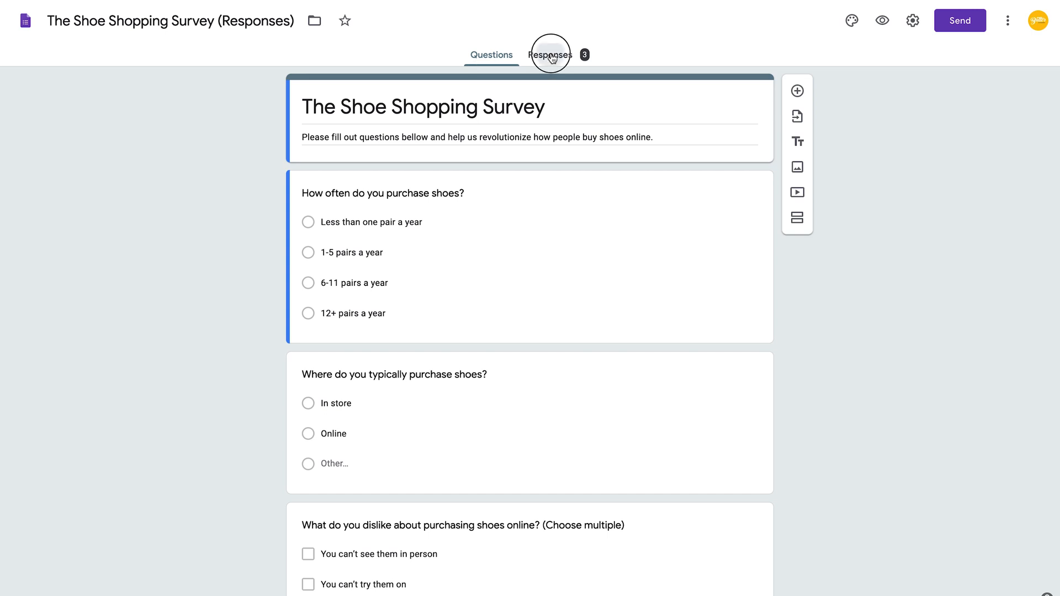
Review the Responses summary charts for the 3 collected survey responses.
click(550, 55)
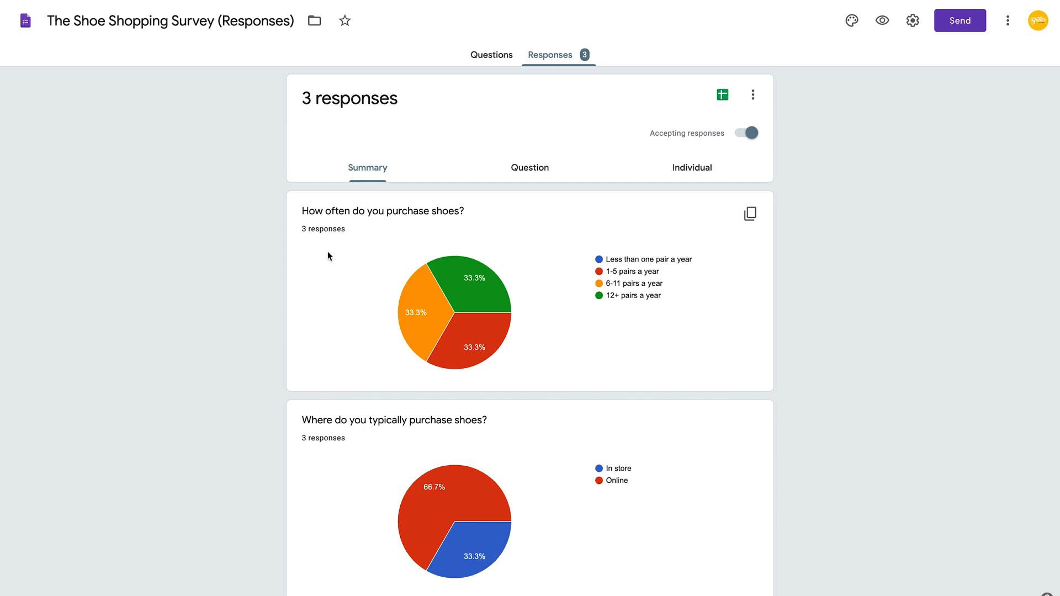
mouse_move(279, 298)
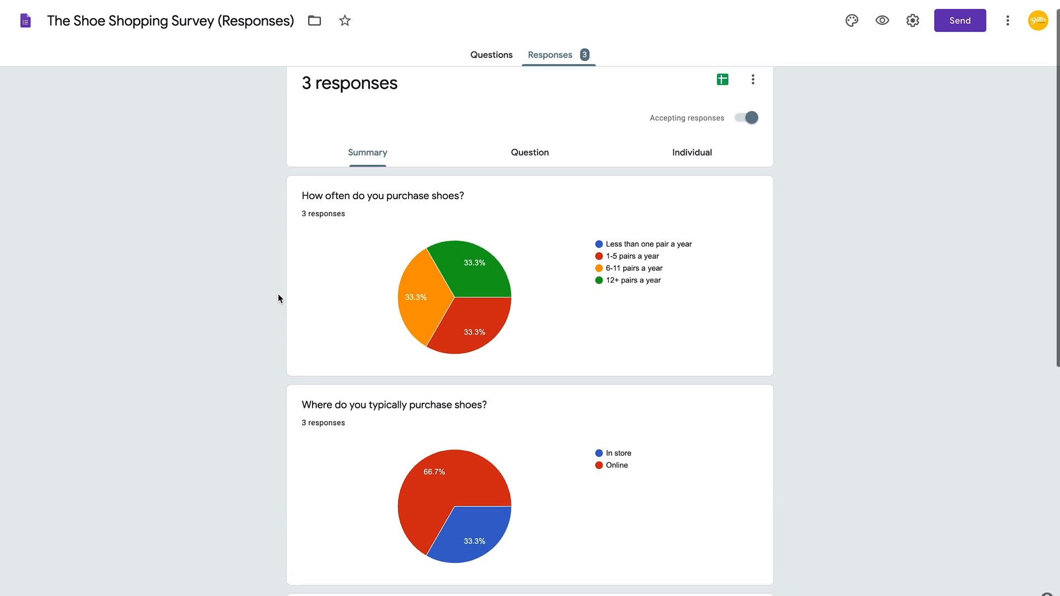
scroll(down, 3)
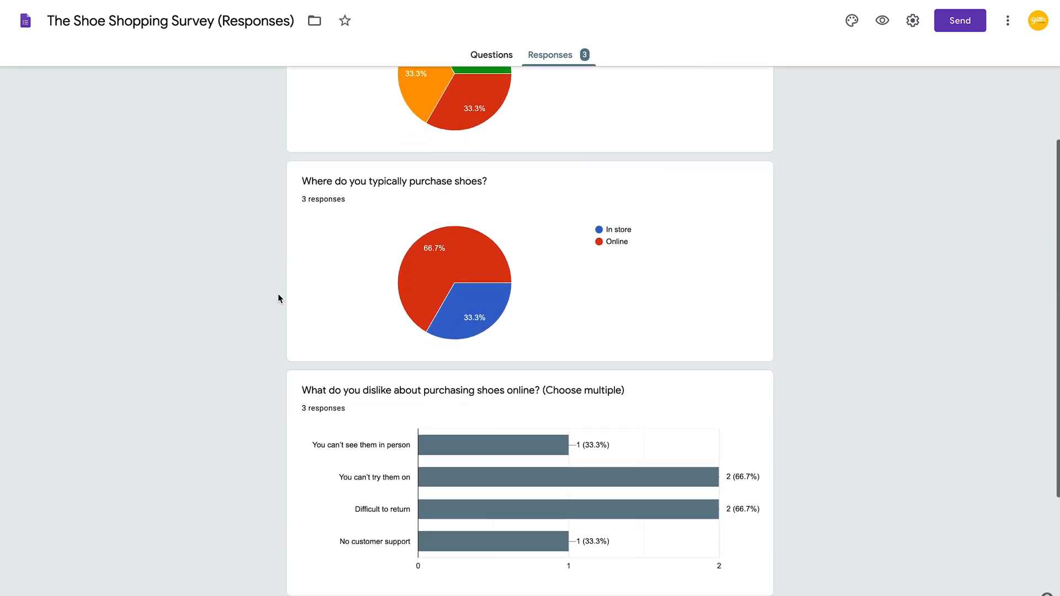
scroll(up, 3)
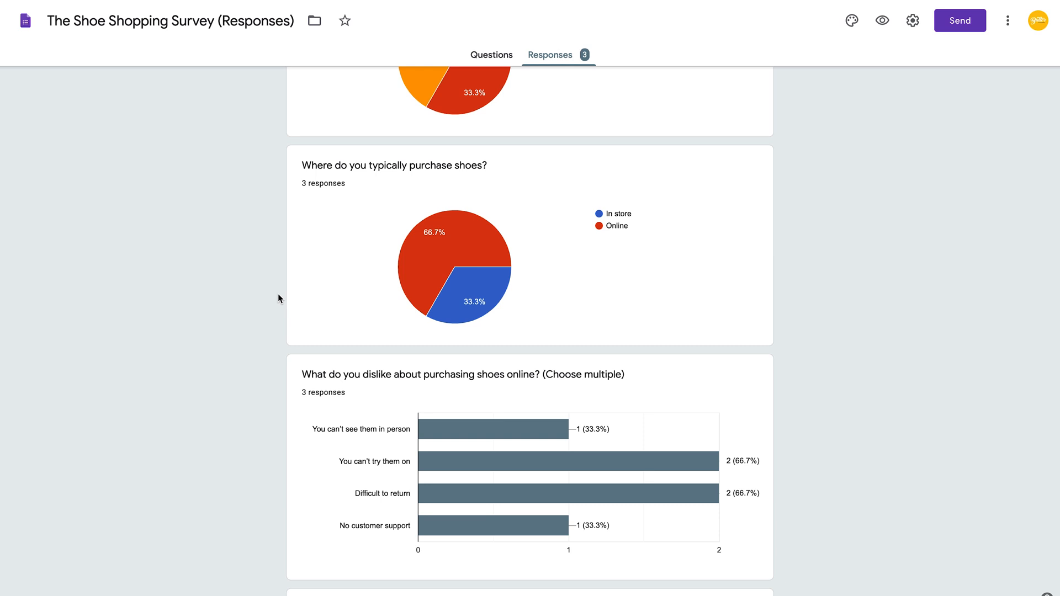
scroll(up, 3)
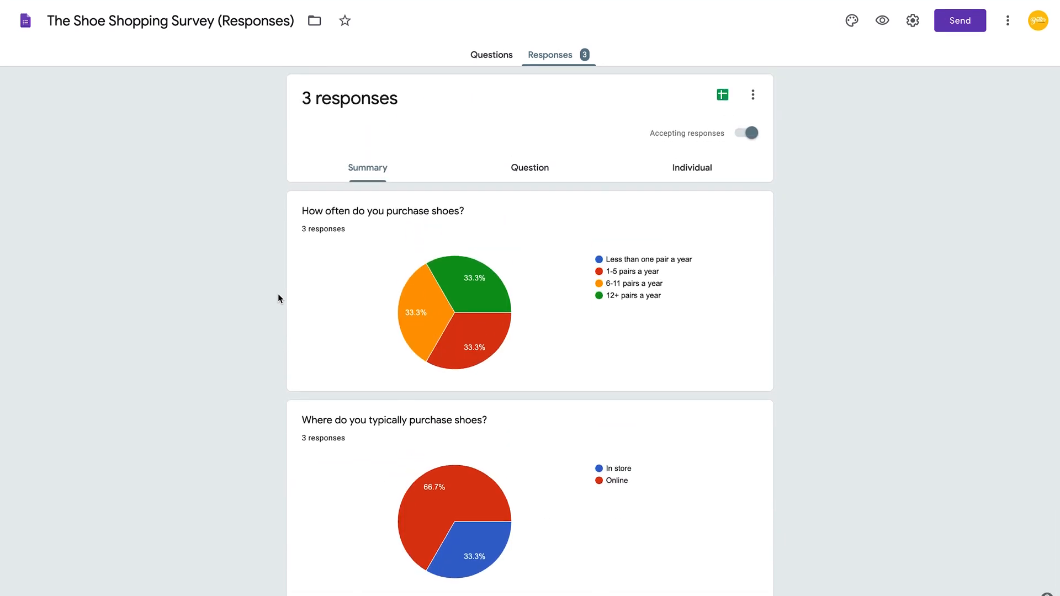